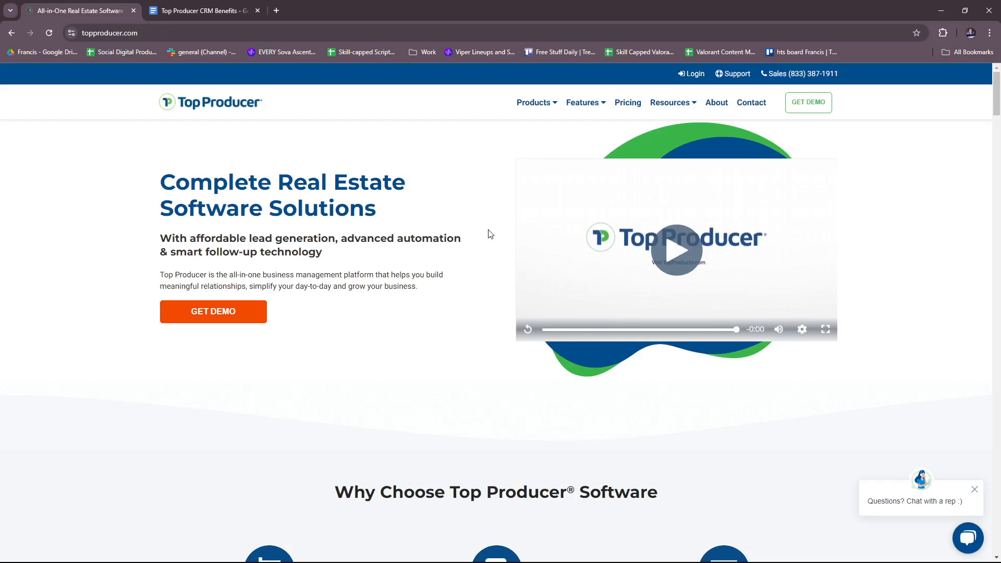
pyautogui.moveTo(392, 257)
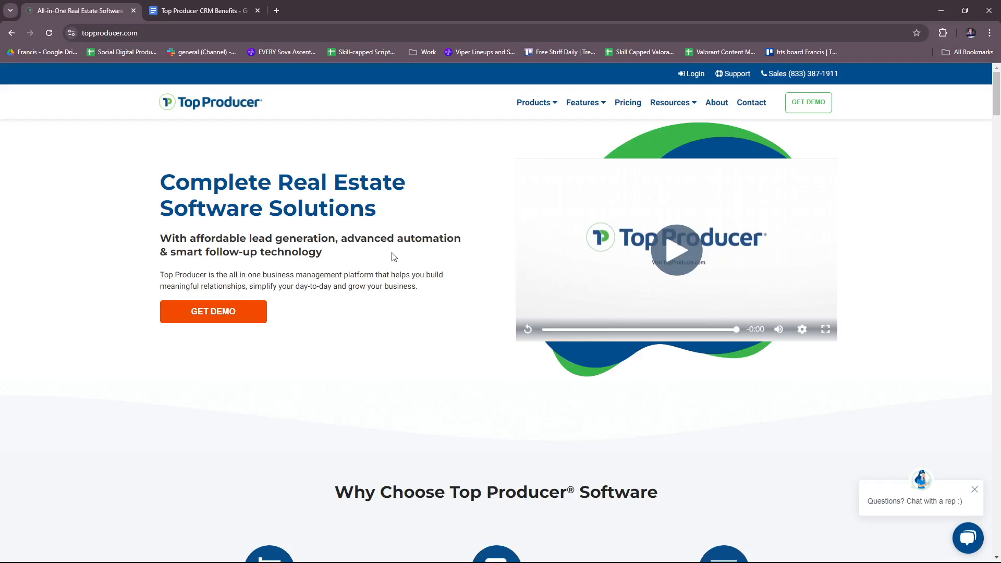
pyautogui.moveTo(232, 317)
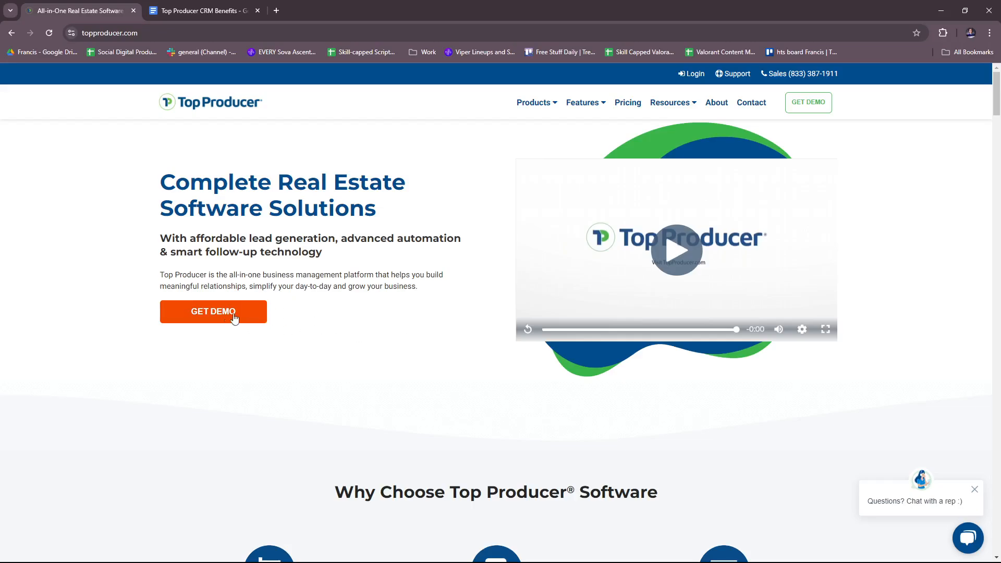
pyautogui.moveTo(327, 338)
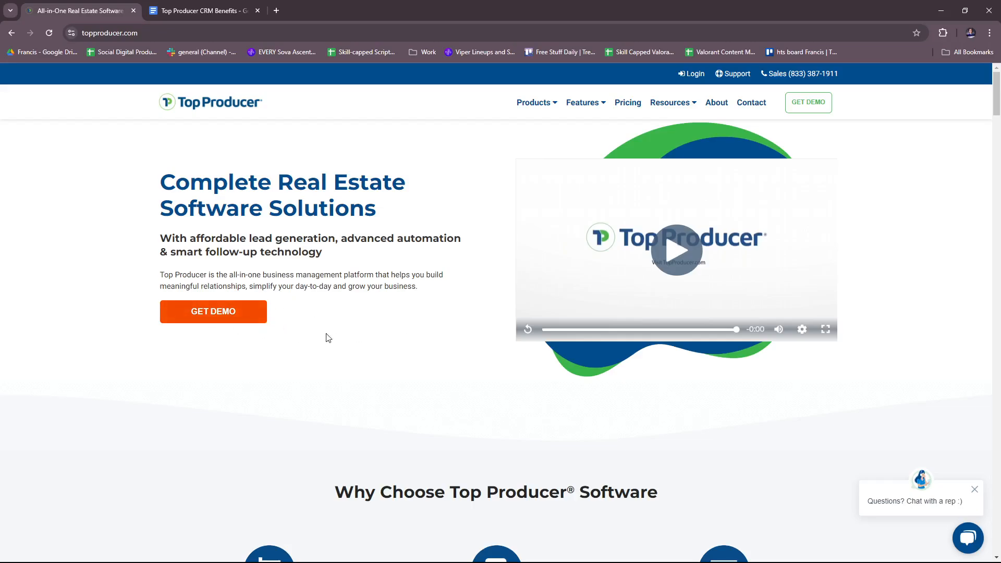
pyautogui.moveTo(321, 356)
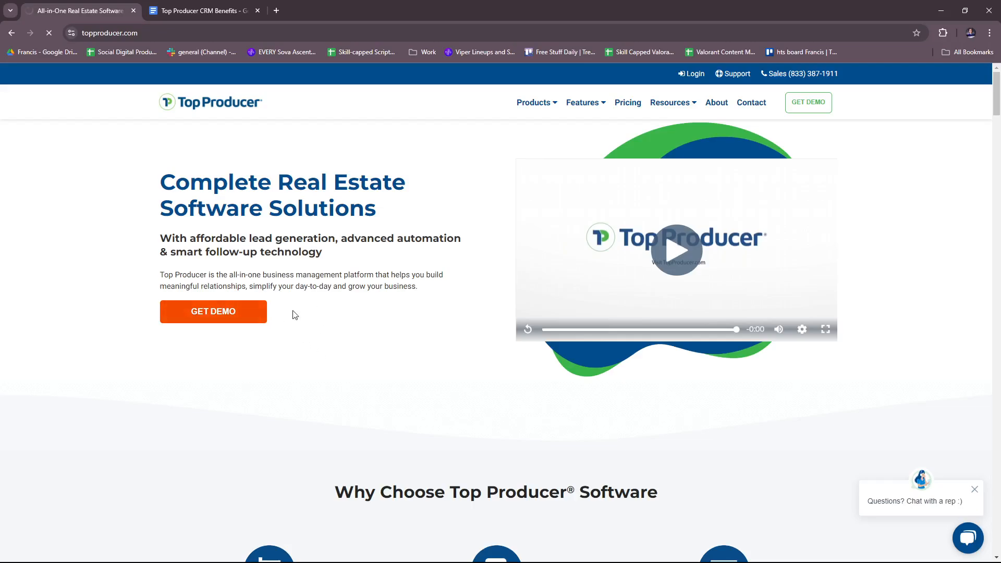
# Go to the Get a Personalized Demo sign-up form via the orange GET DEMO button.
pyautogui.click(212, 312)
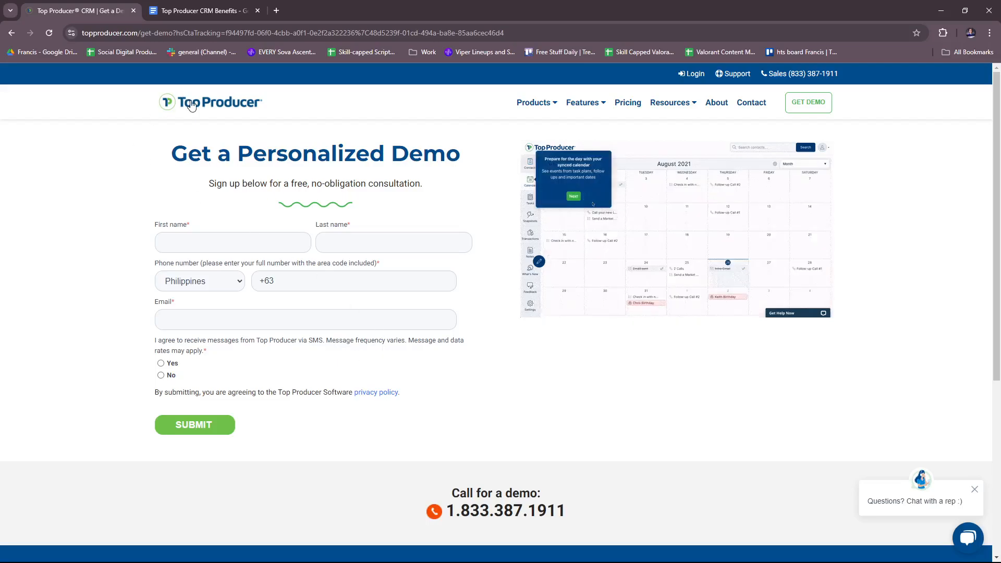
# Return to the home page via the Top Producer logo and reveal the Products mega menu.
pyautogui.click(210, 102)
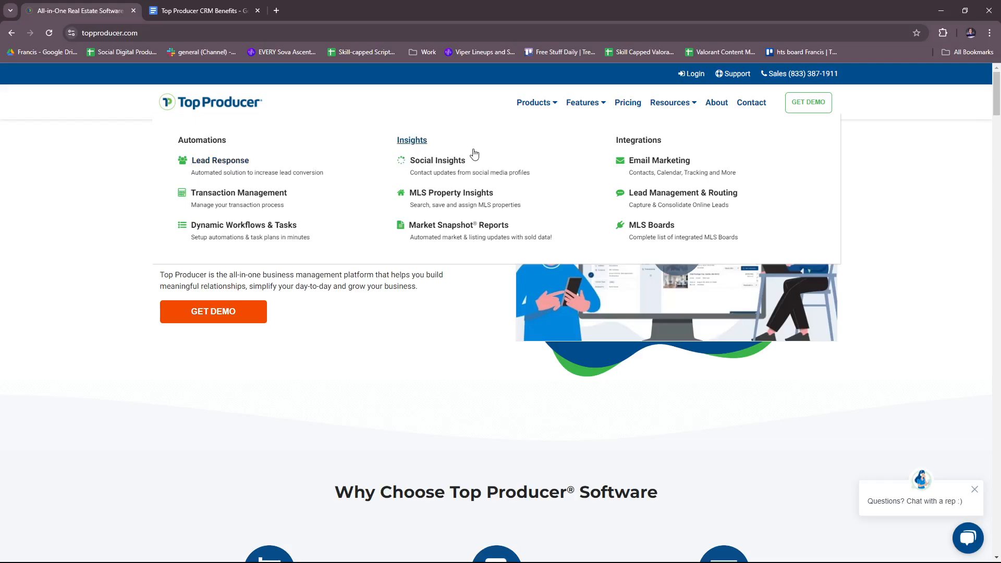
pyautogui.moveTo(349, 158)
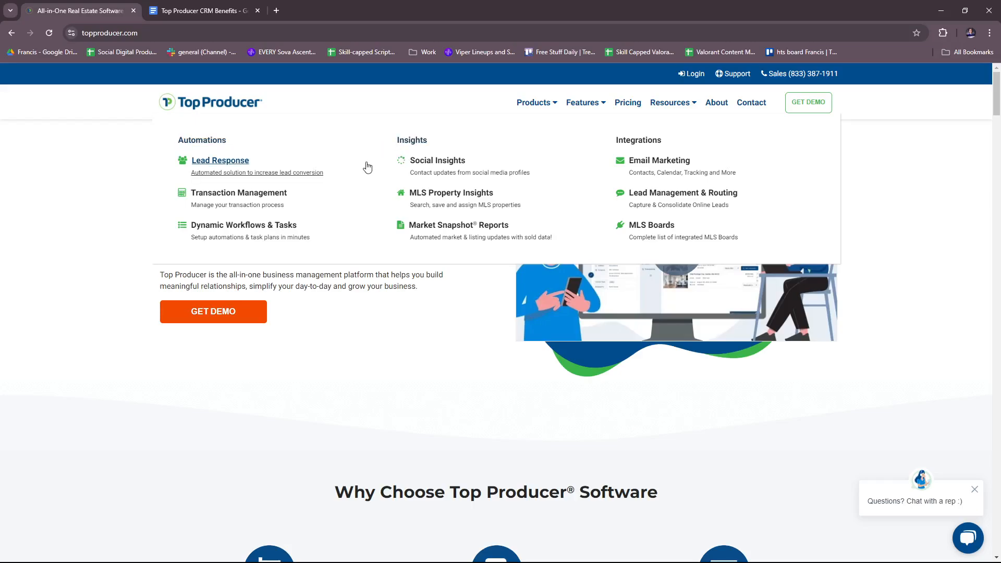
pyautogui.moveTo(386, 156)
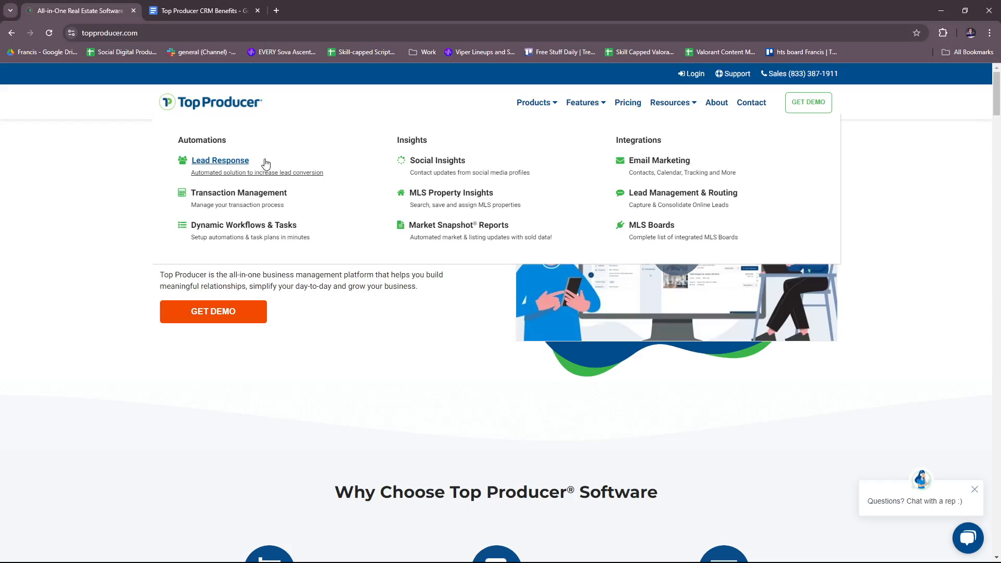
pyautogui.moveTo(231, 160)
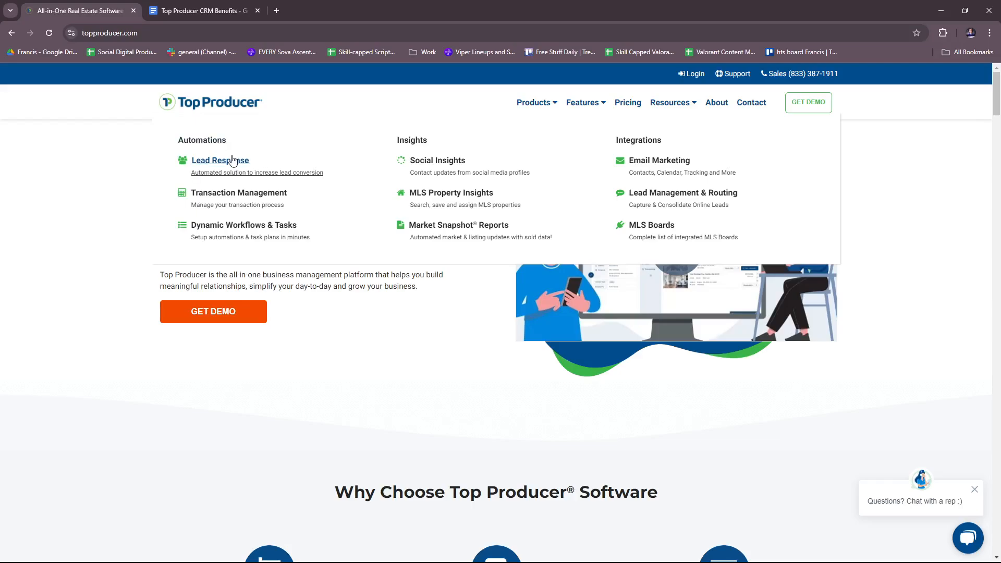
# Load the Lead Response page under Automations in a new tab and browse its content.
pyautogui.click(220, 160)
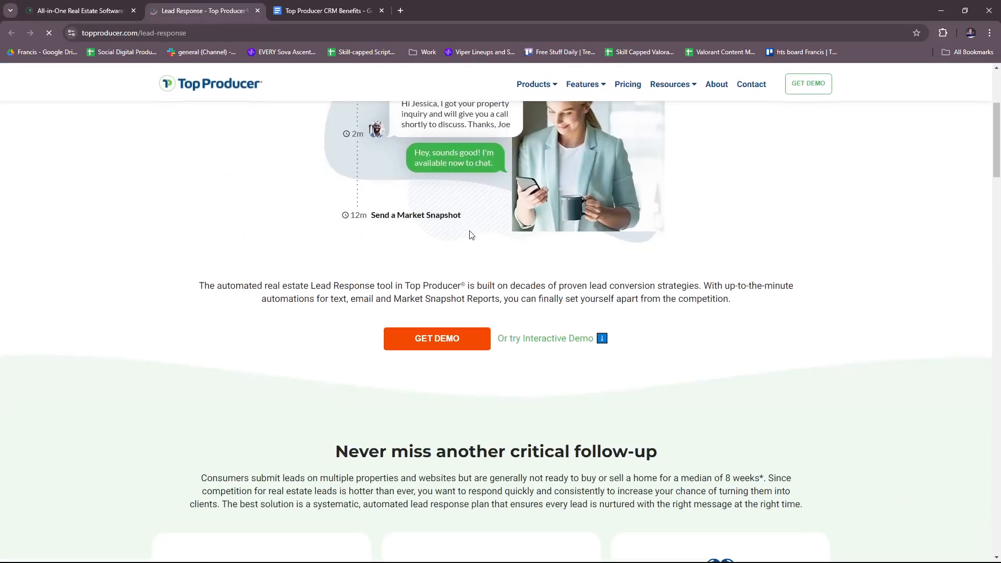
pyautogui.scroll(-3)
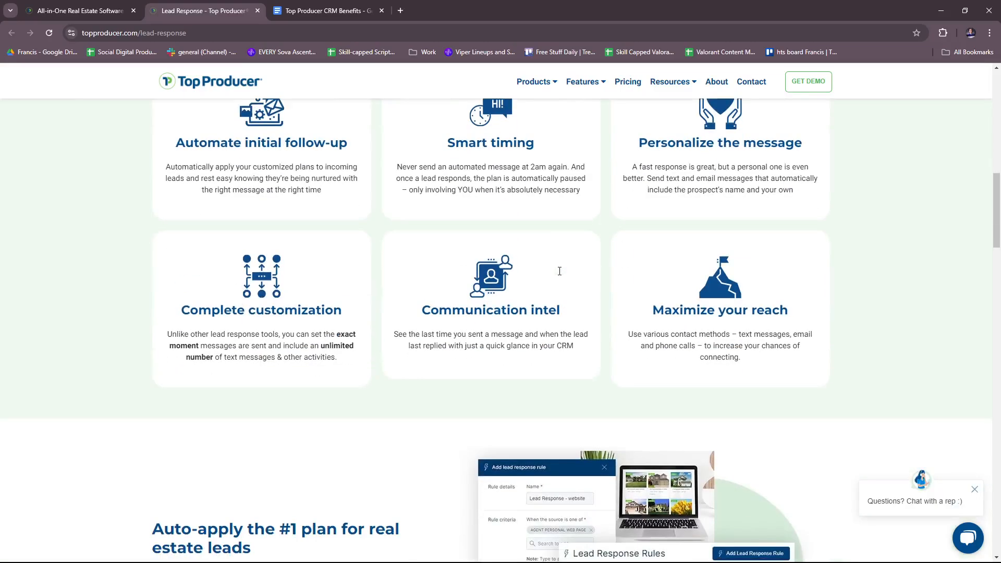
pyautogui.scroll(3)
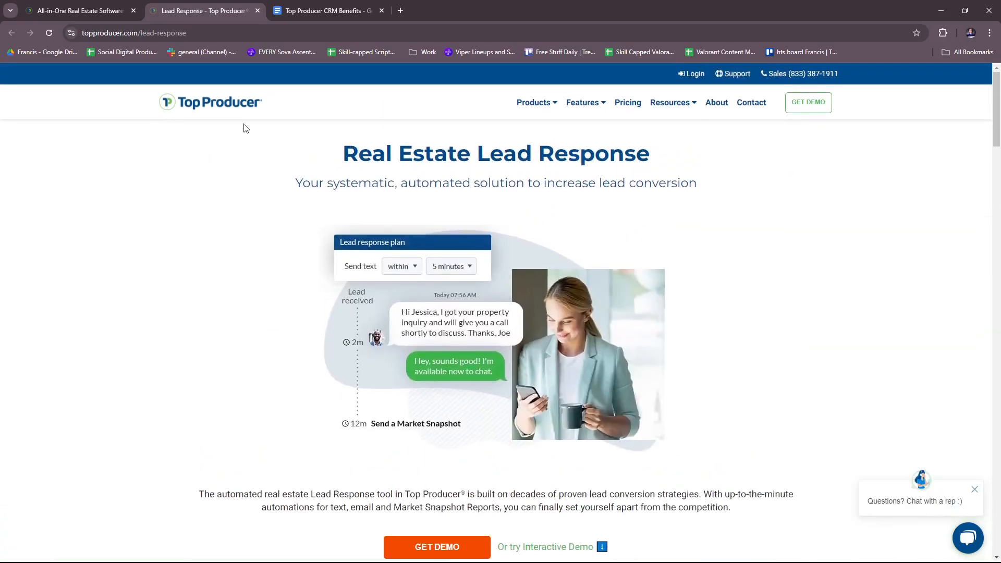
pyautogui.scroll(-3)
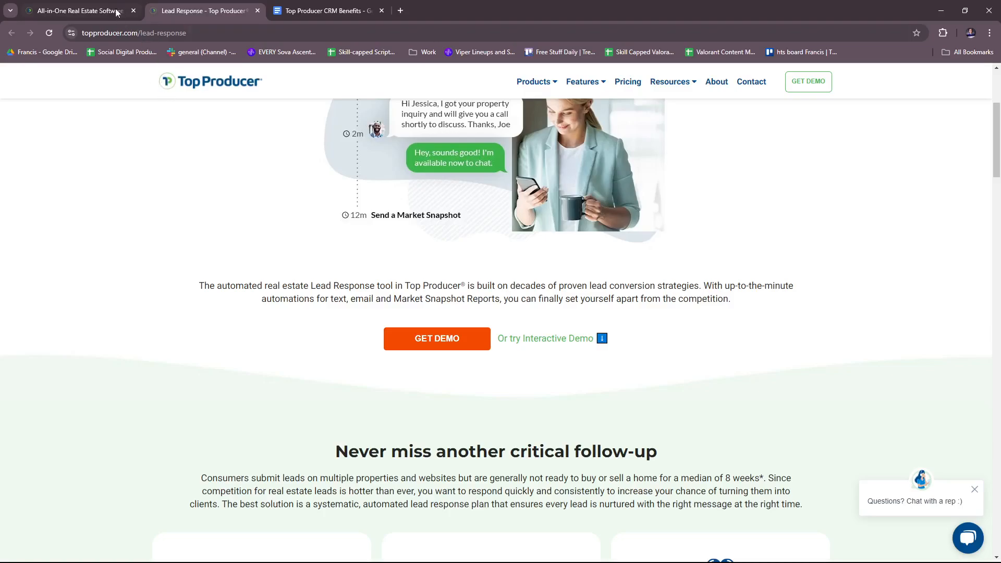
# Switch to the first browser tab with the home page and reveal the Products menu again.
pyautogui.click(73, 10)
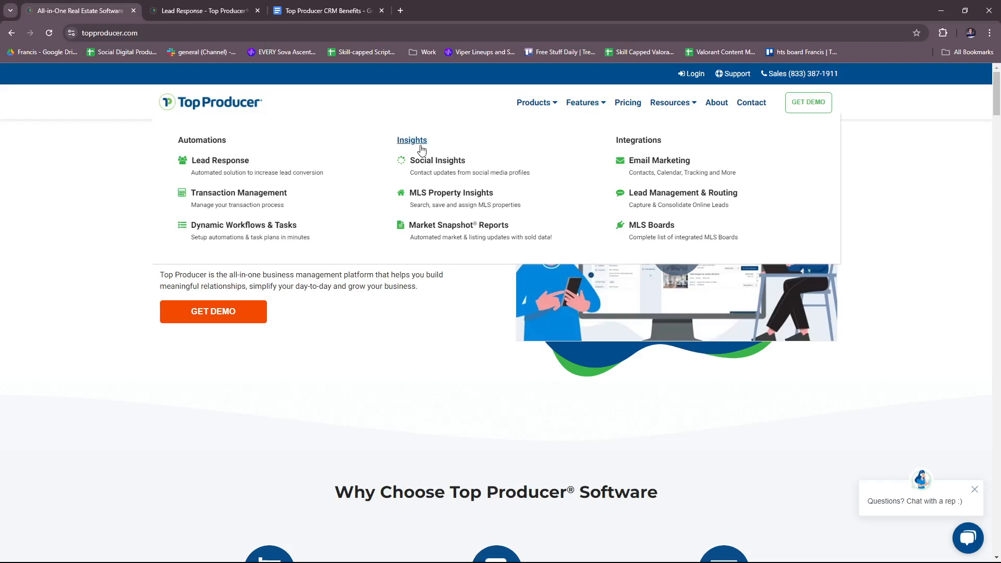
pyautogui.moveTo(397, 156)
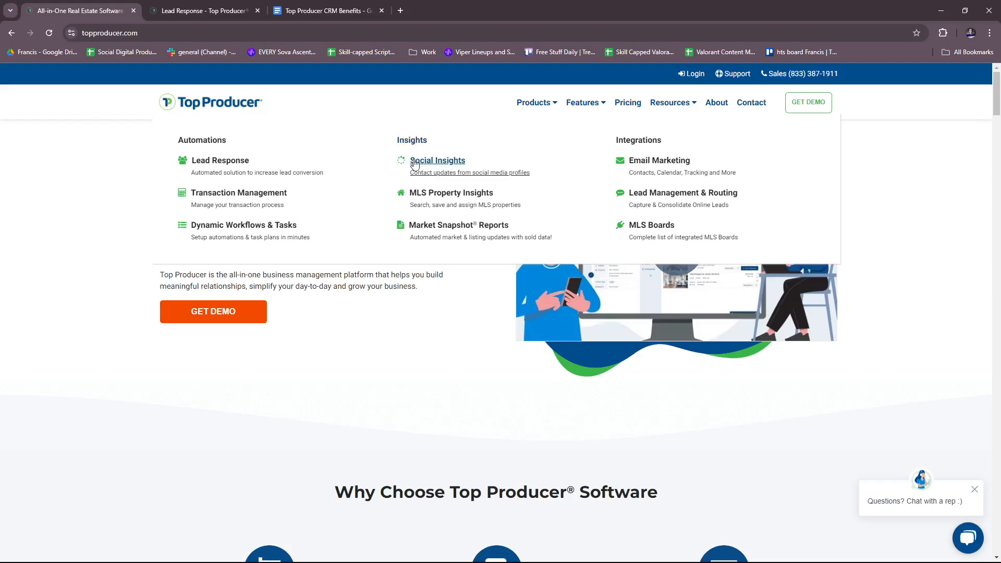
pyautogui.moveTo(450, 192)
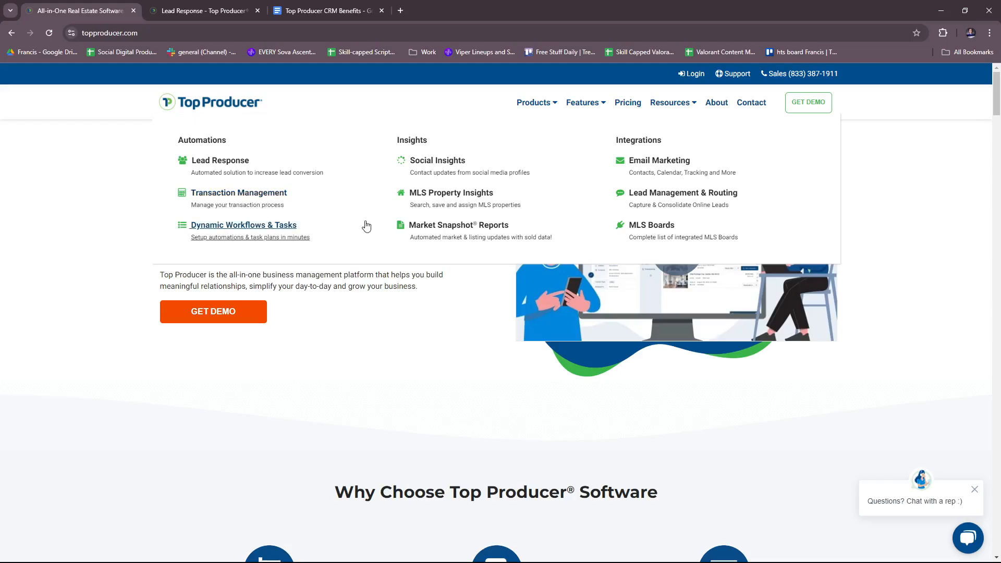
pyautogui.moveTo(369, 229)
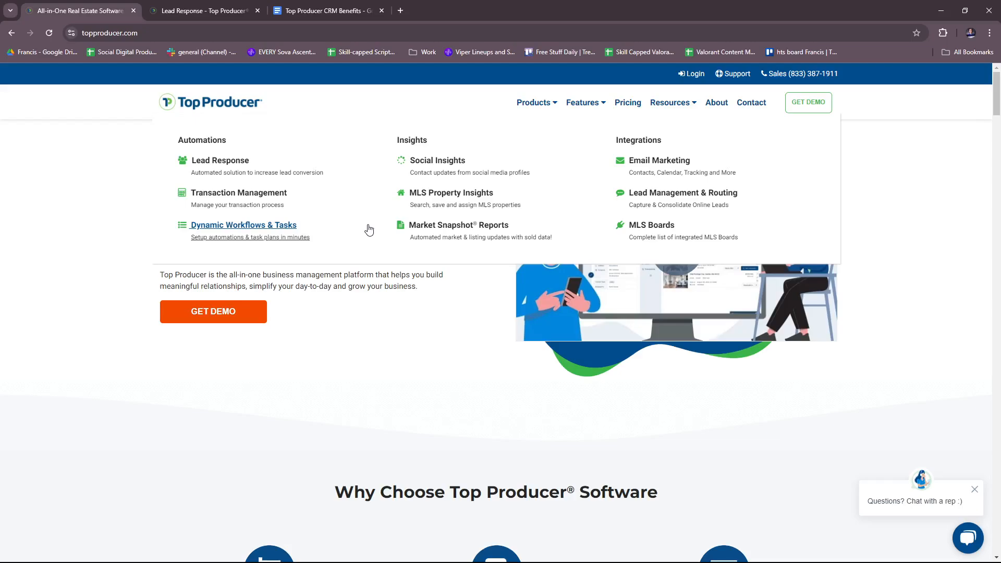
pyautogui.moveTo(274, 187)
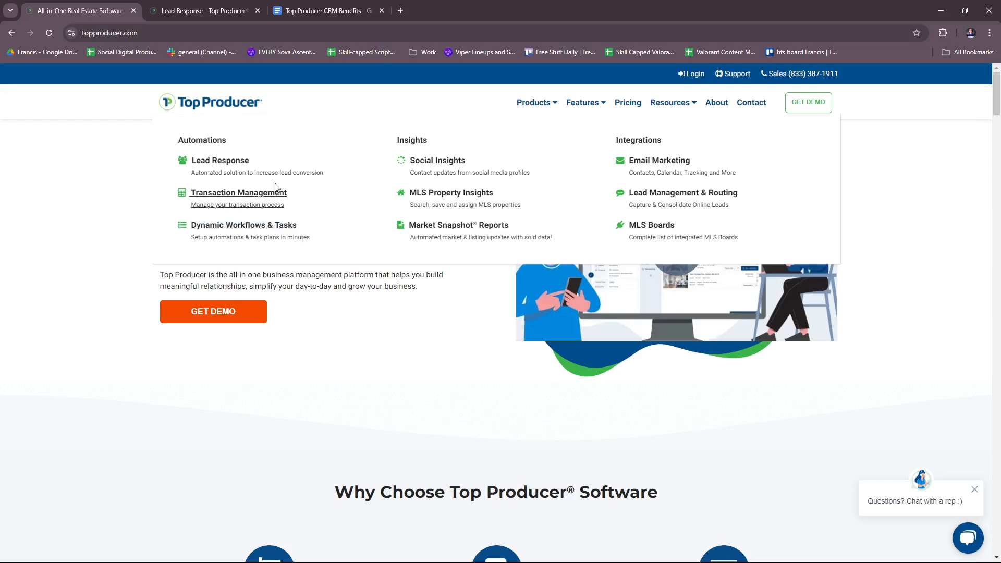
pyautogui.moveTo(251, 200)
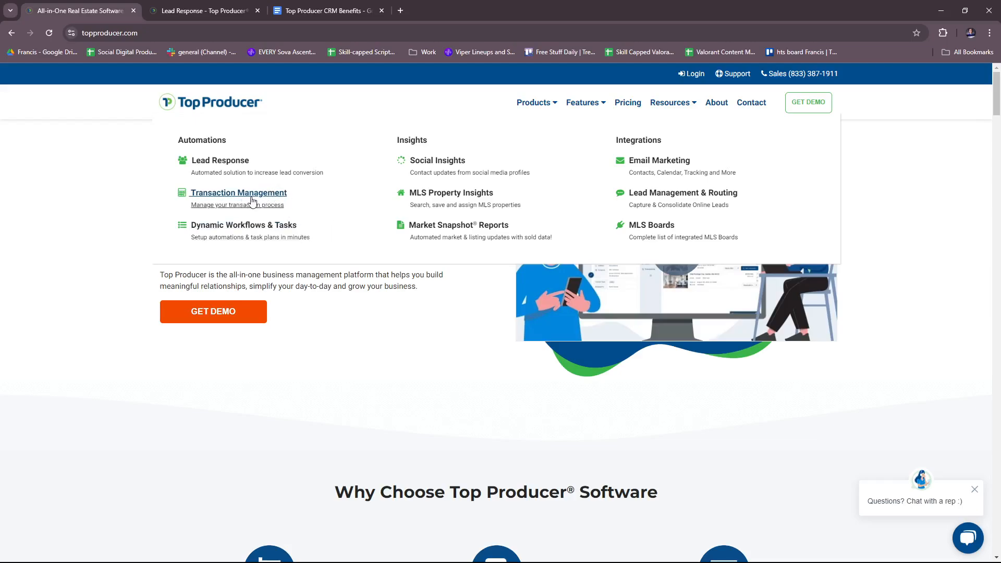
# Load the Transaction Management page and scroll past the Trusted by Agents logos to MLS Connected.
pyautogui.click(237, 192)
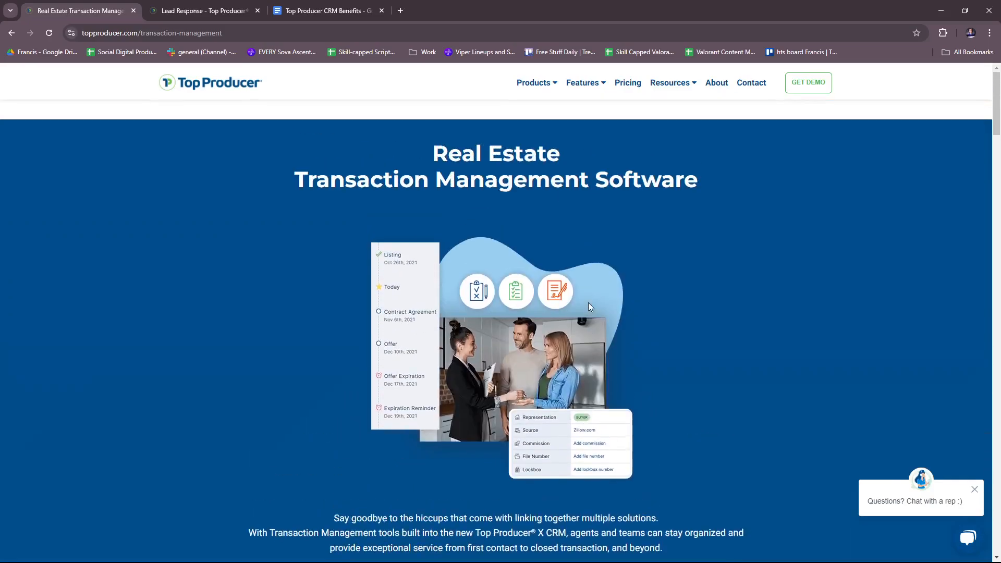
pyautogui.scroll(-3)
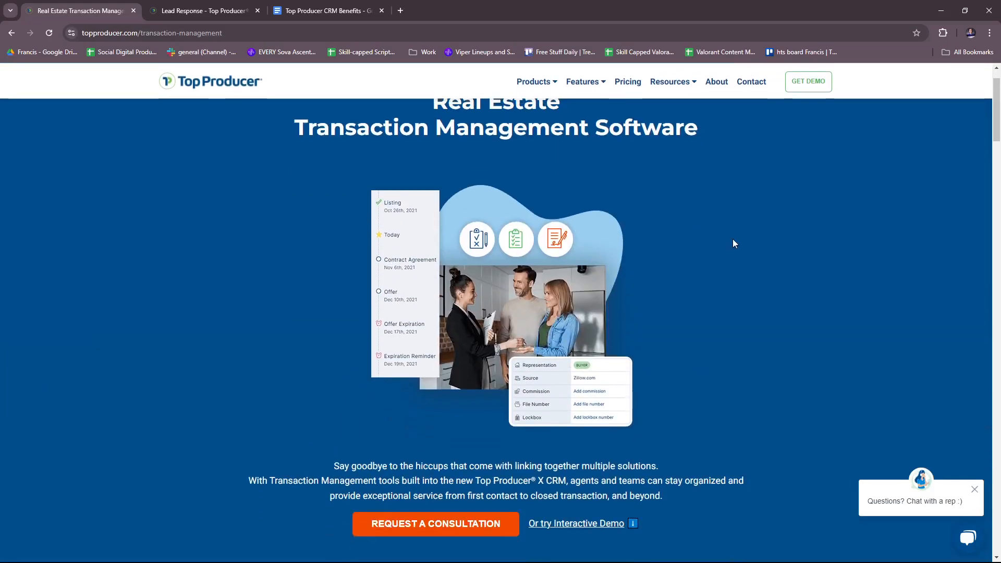
pyautogui.scroll(-3)
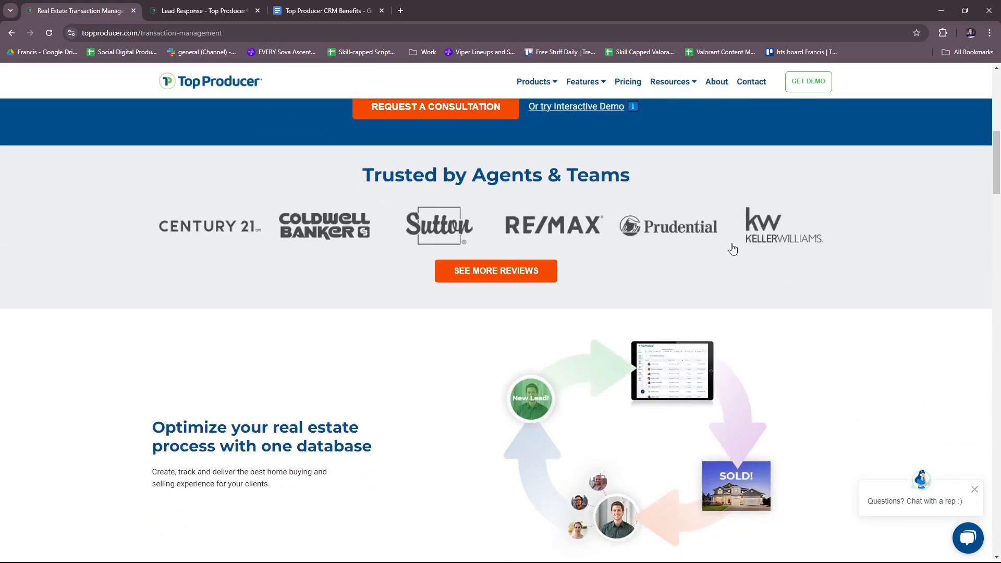
pyautogui.scroll(-3)
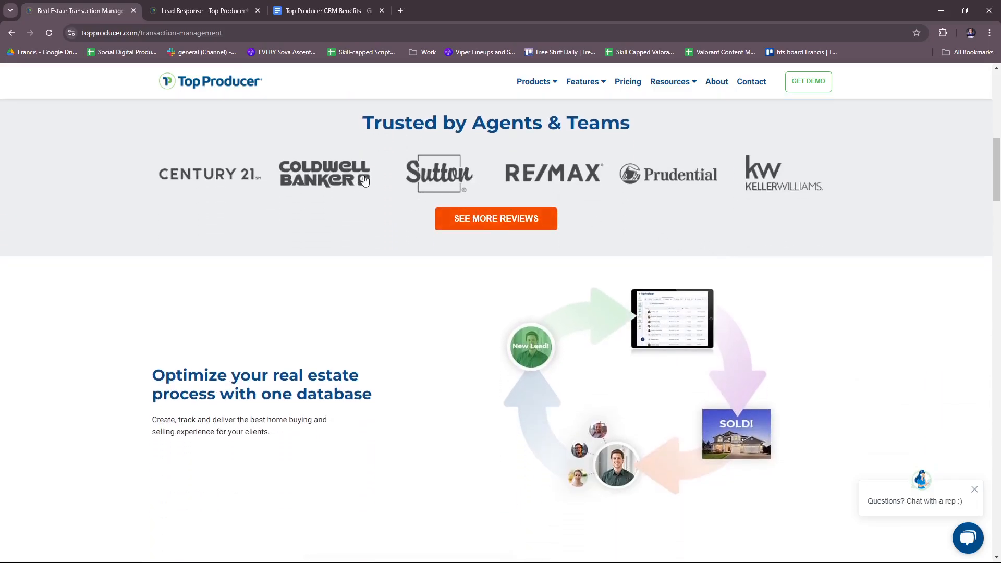
pyautogui.moveTo(715, 203)
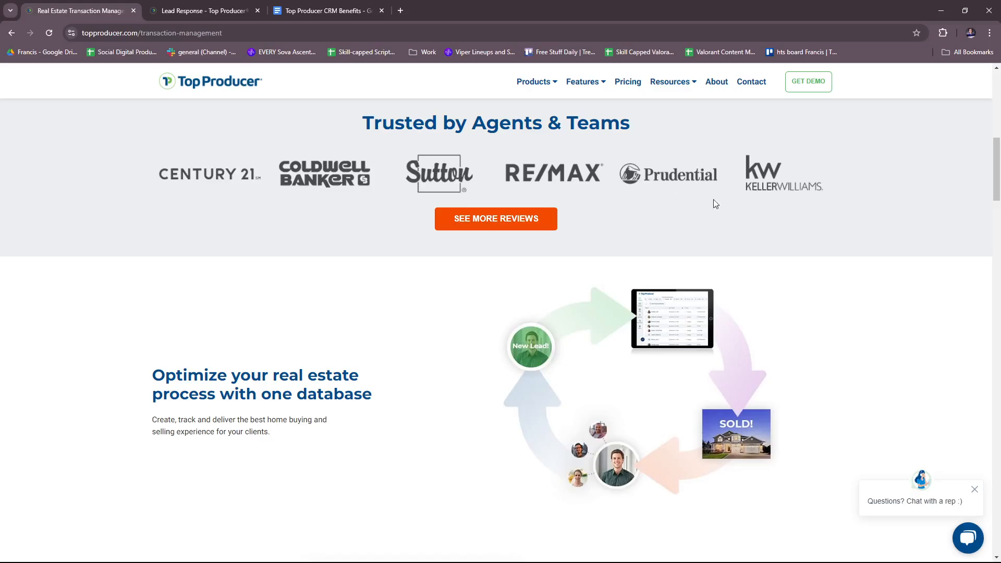
pyautogui.scroll(-3)
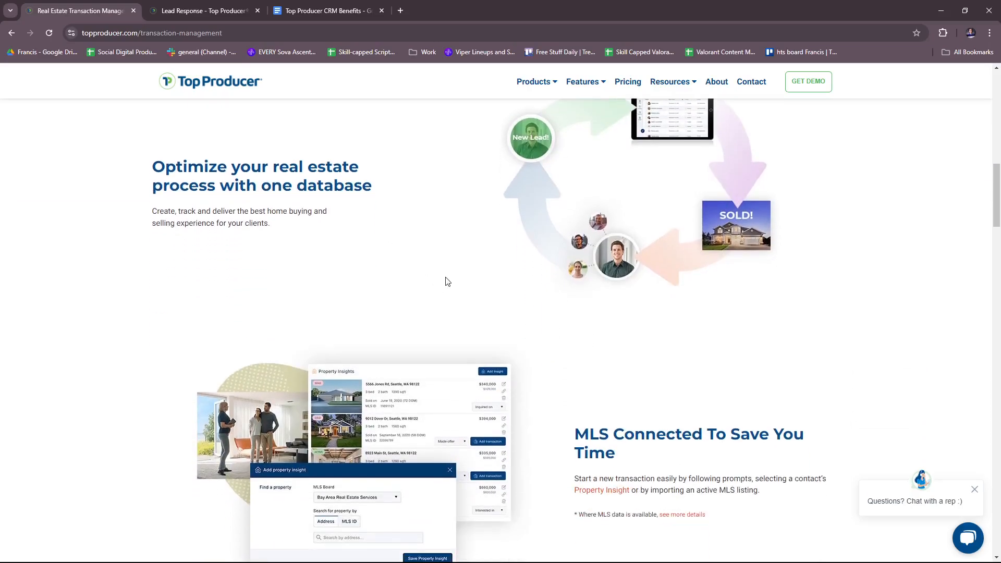
pyautogui.moveTo(457, 274)
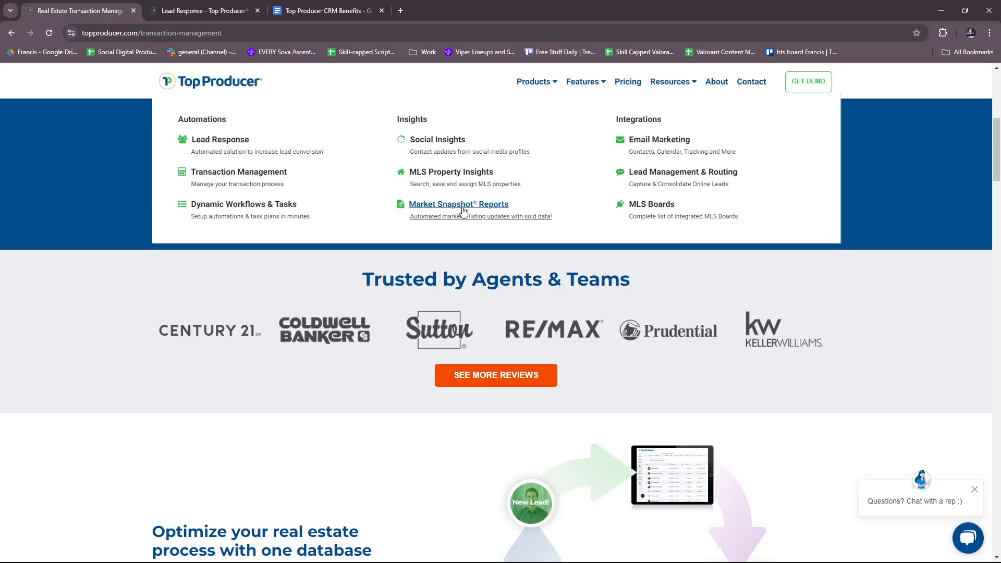
pyautogui.moveTo(607, 165)
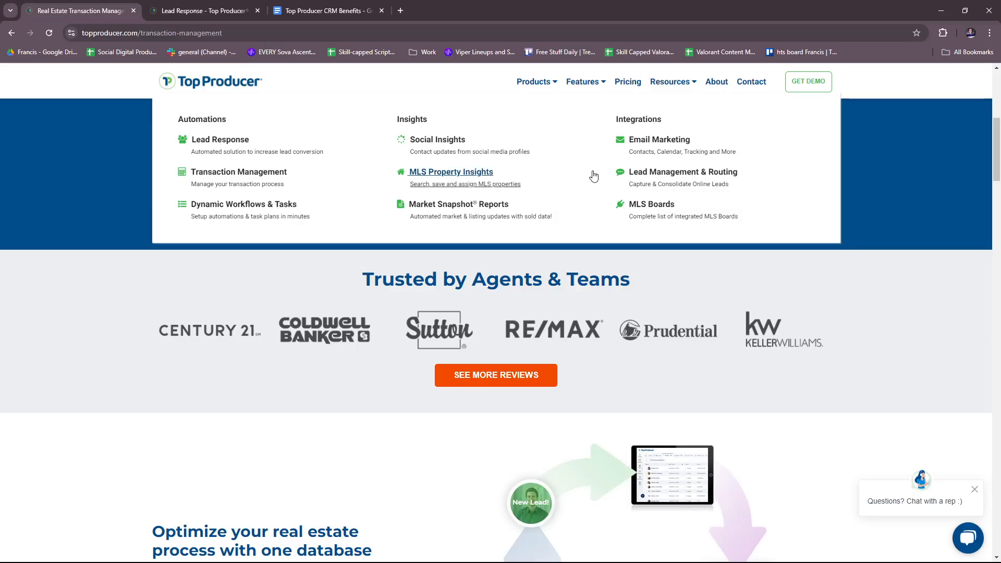
pyautogui.moveTo(582, 185)
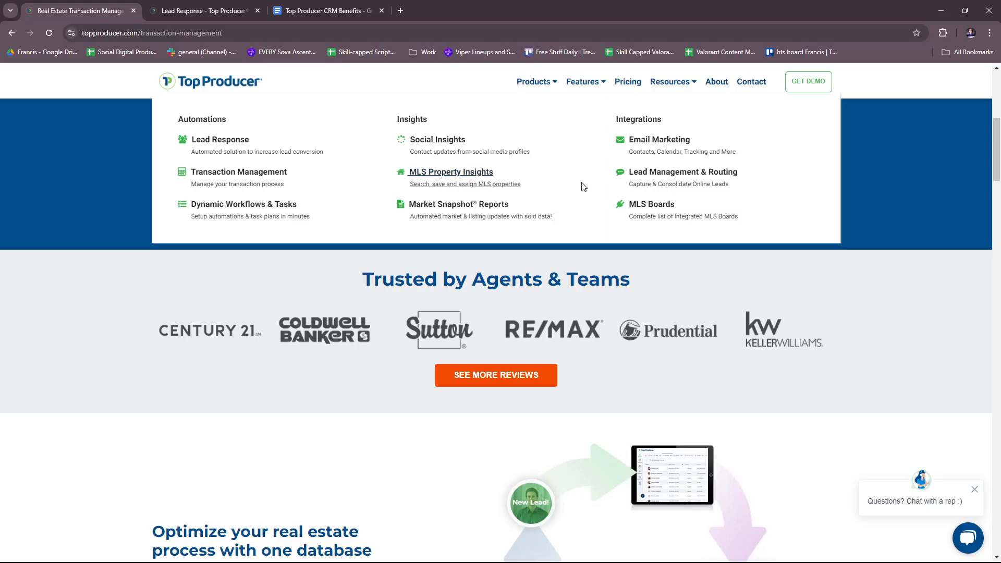
pyautogui.moveTo(592, 185)
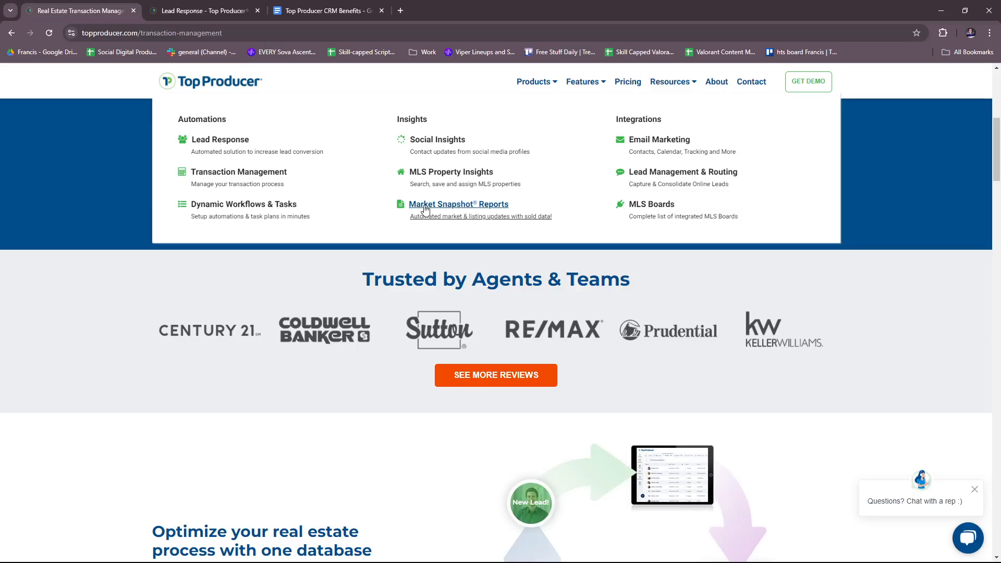
pyautogui.moveTo(396, 200)
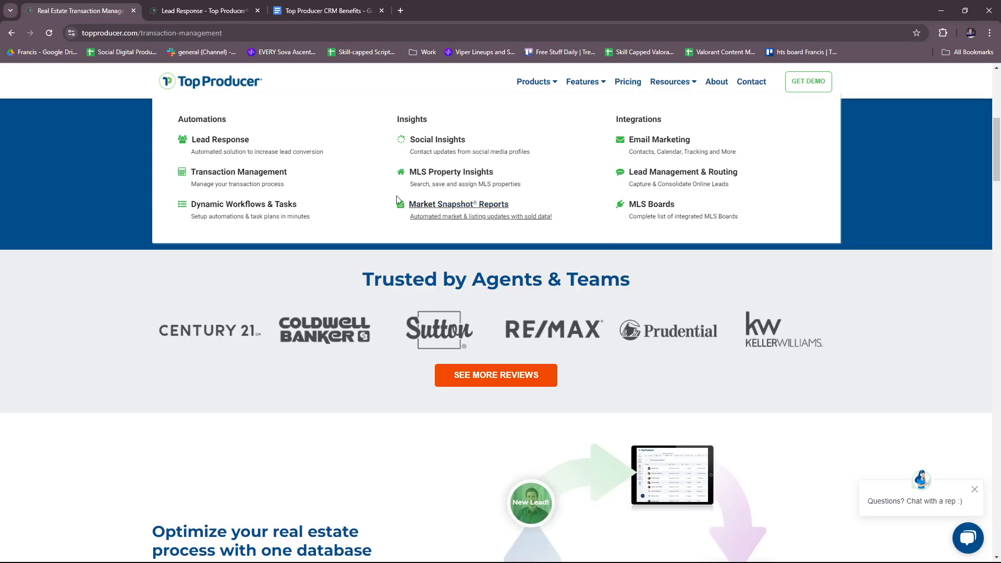
pyautogui.moveTo(243, 203)
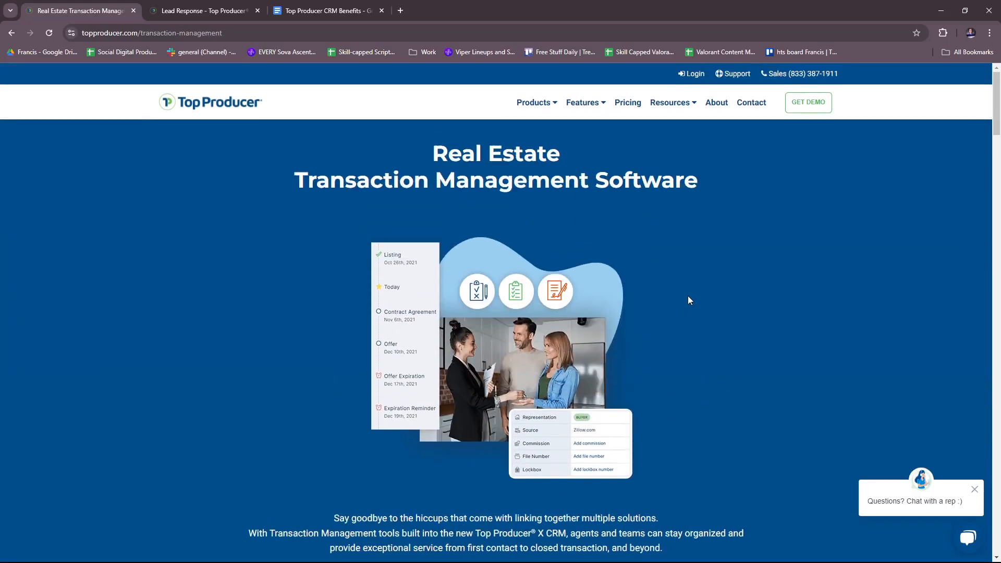
pyautogui.moveTo(612, 109)
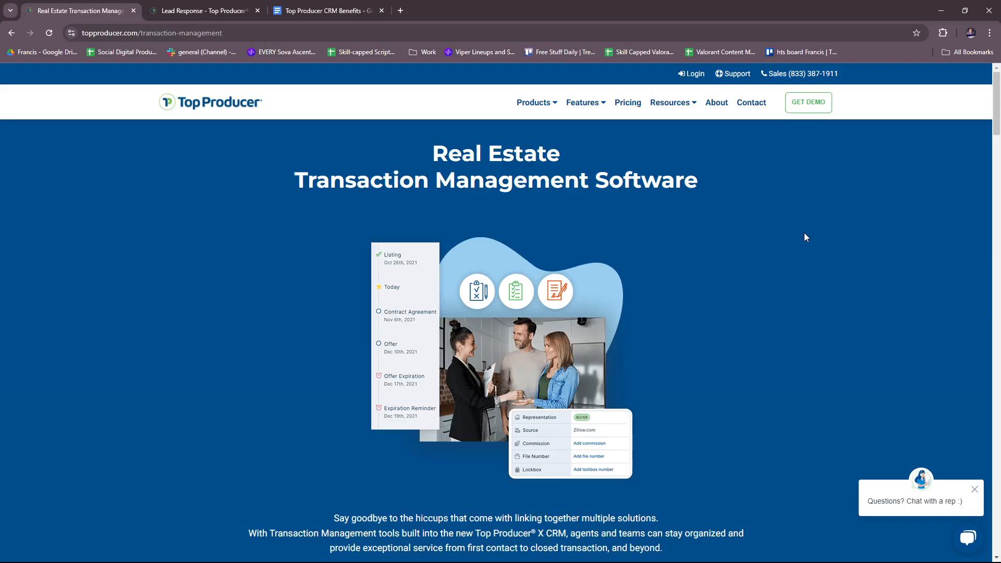
pyautogui.moveTo(804, 238)
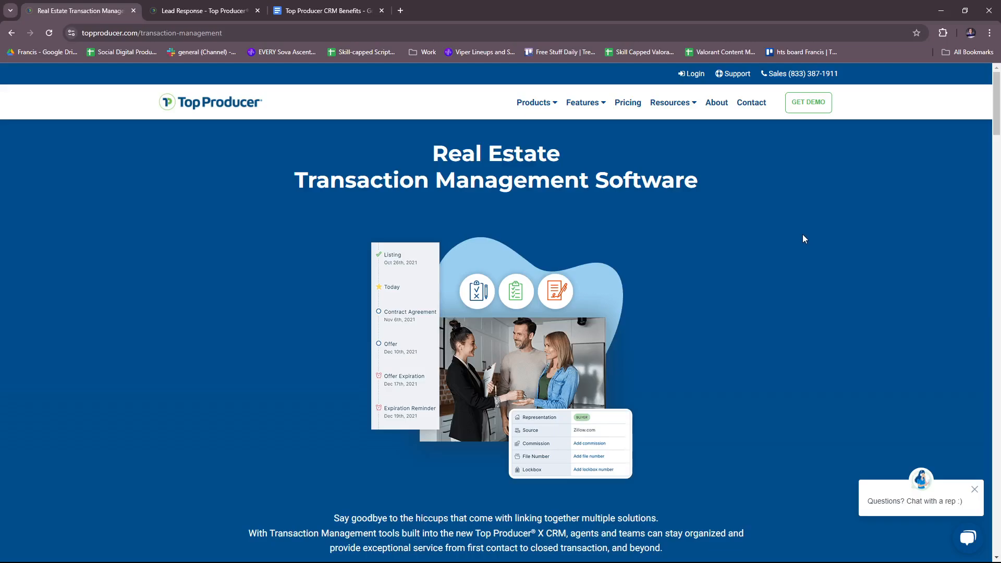
pyautogui.moveTo(801, 240)
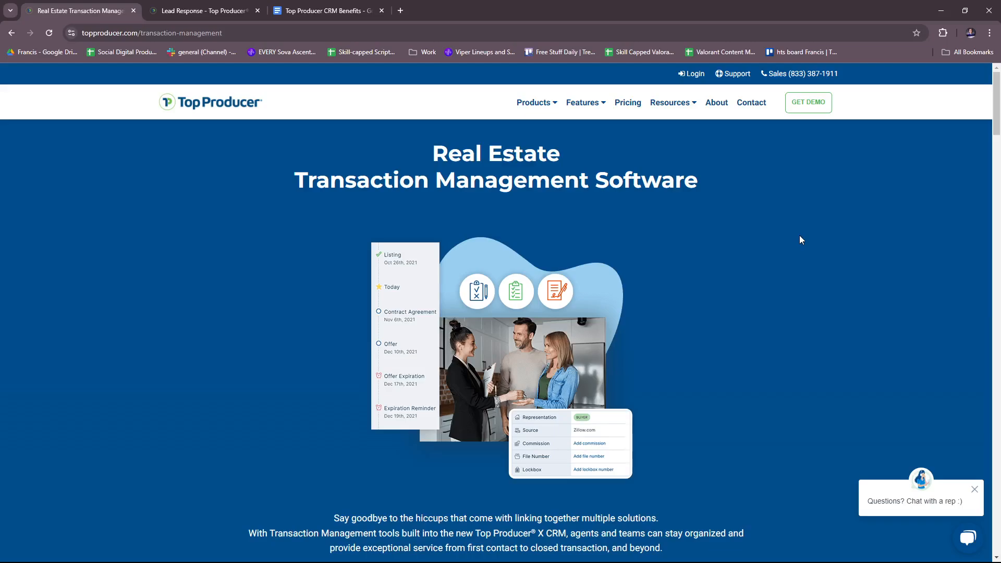
pyautogui.moveTo(789, 229)
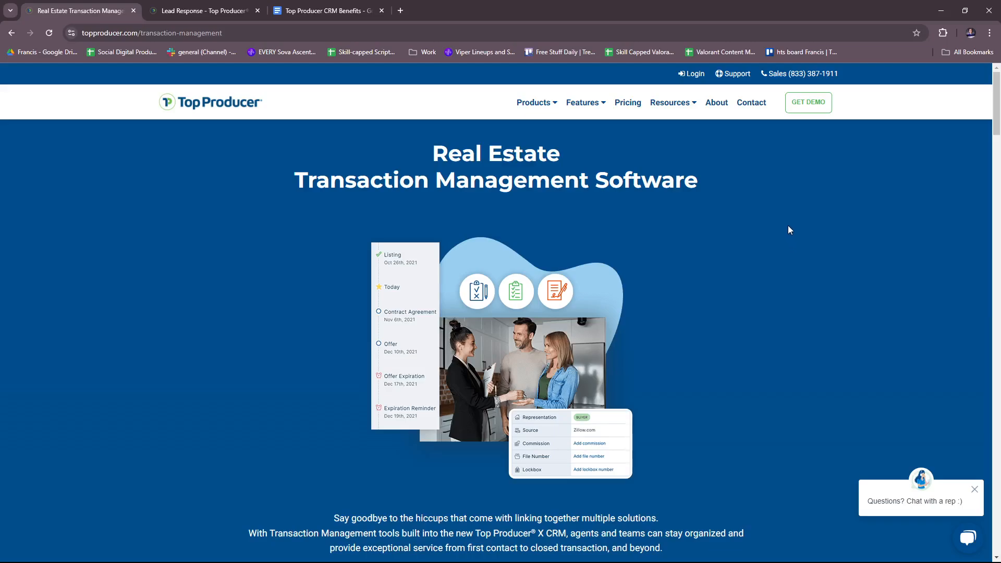
pyautogui.moveTo(723, 189)
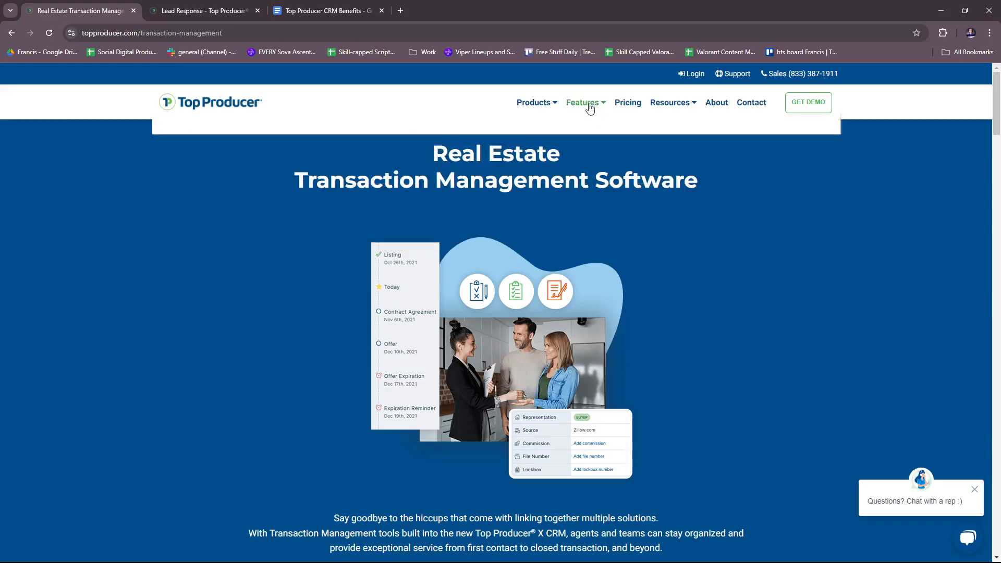
# Reopen the Features dropdown from the navigation bar after the Transaction Management page reloads.
pyautogui.click(582, 102)
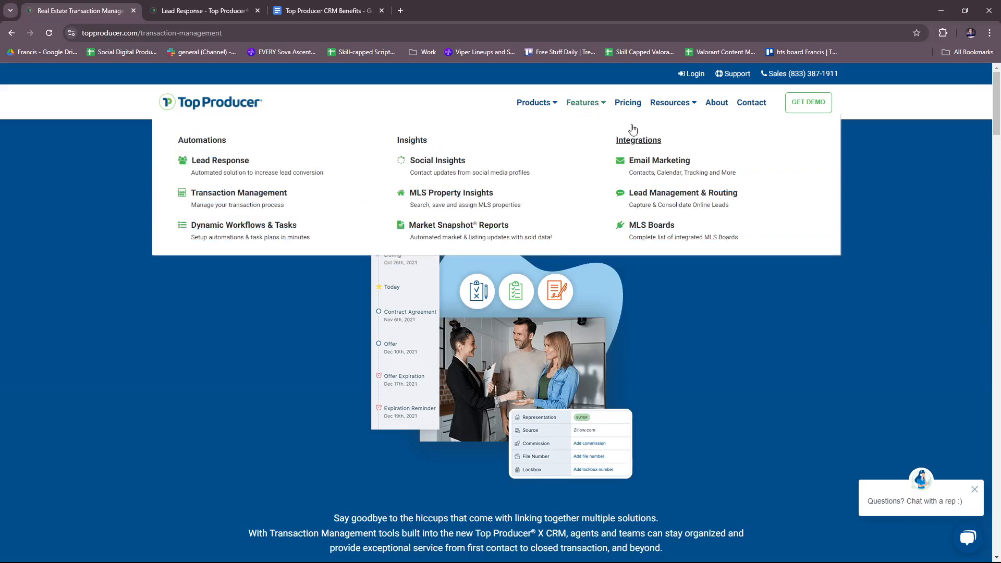
pyautogui.moveTo(170, 284)
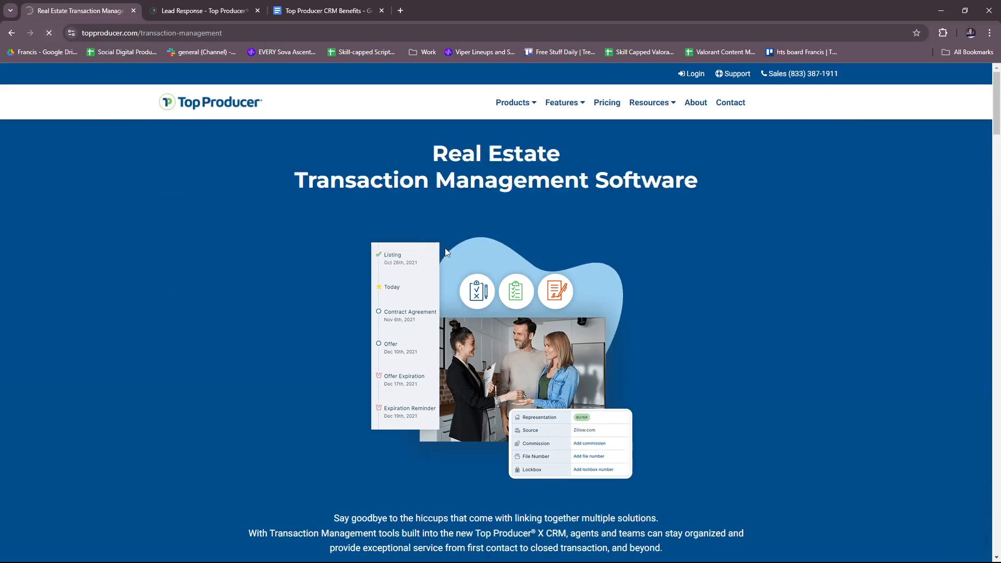
pyautogui.click(534, 103)
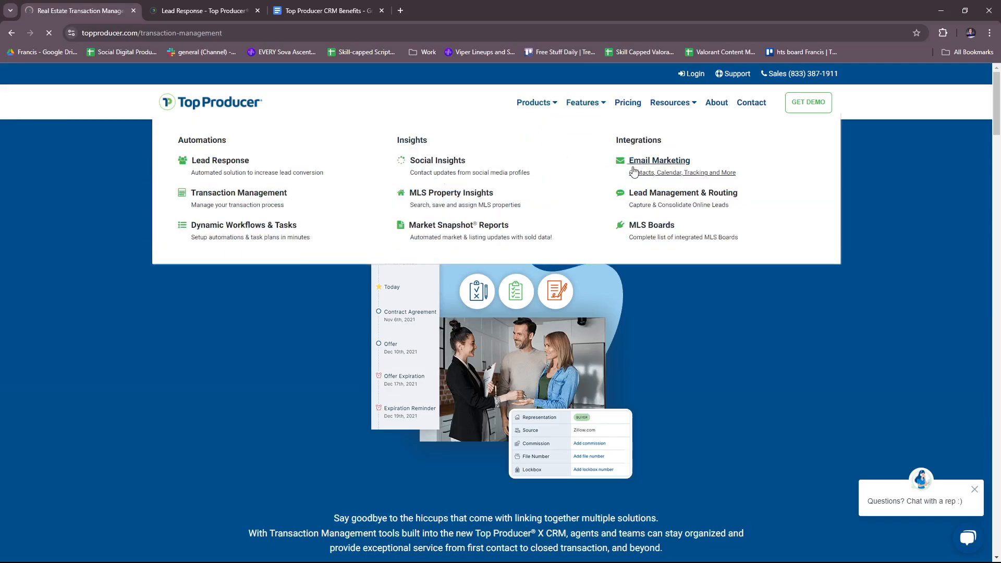
pyautogui.moveTo(664, 210)
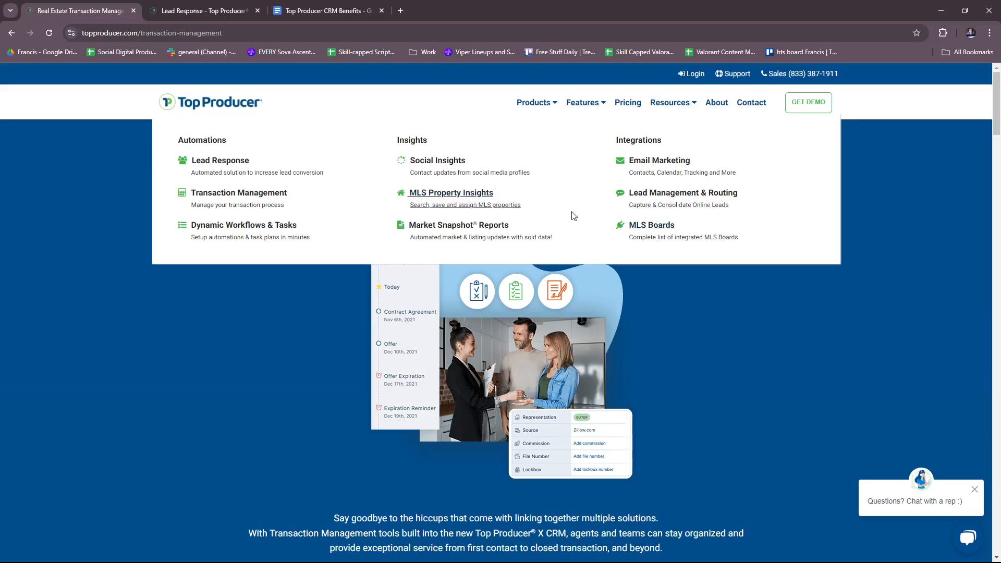
pyautogui.moveTo(646, 235)
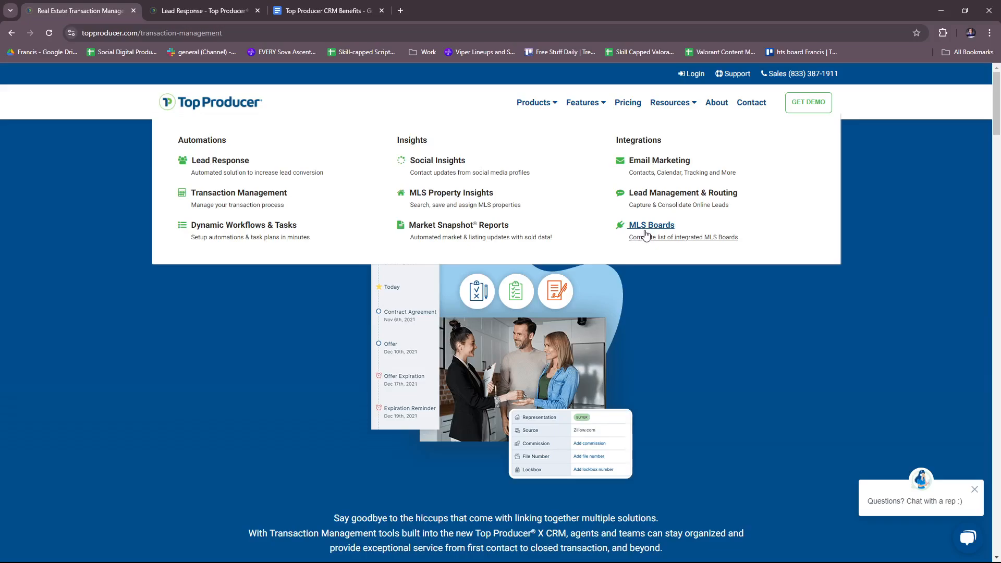
pyautogui.moveTo(559, 212)
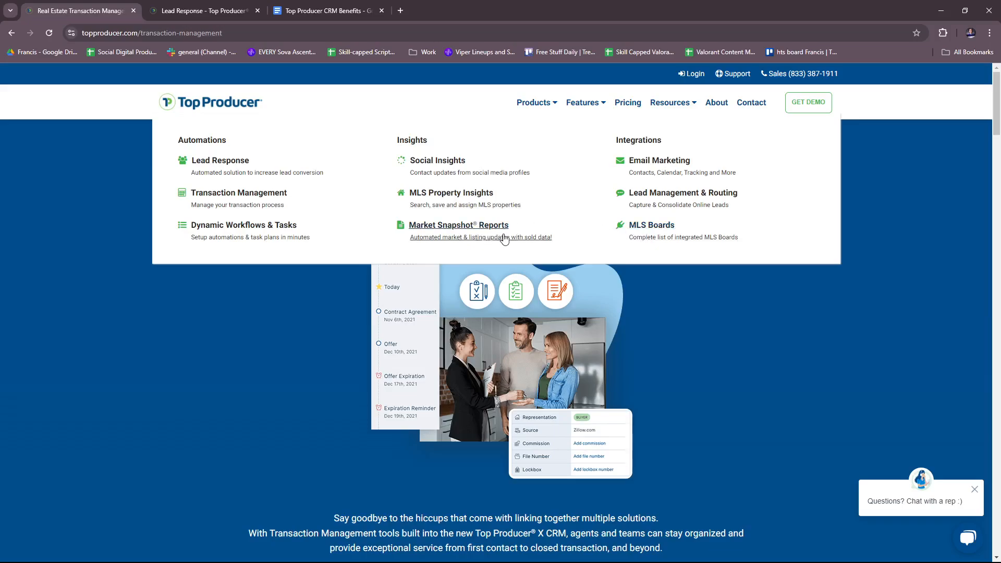
# Load Market Snapshot Reports in a new tab, switch to it and view the MLS-powered report details.
pyautogui.click(459, 225)
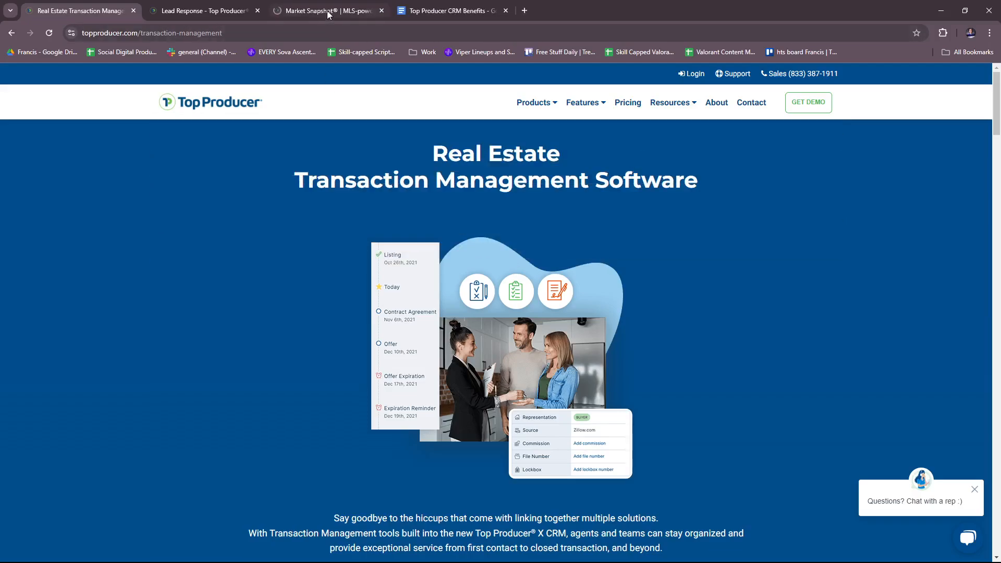
pyautogui.click(322, 11)
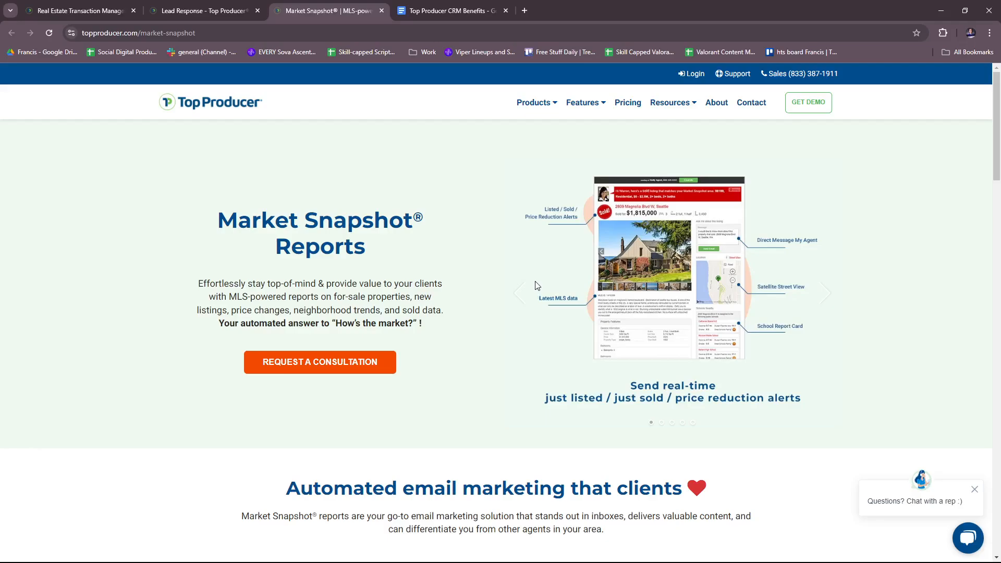
pyautogui.moveTo(561, 324)
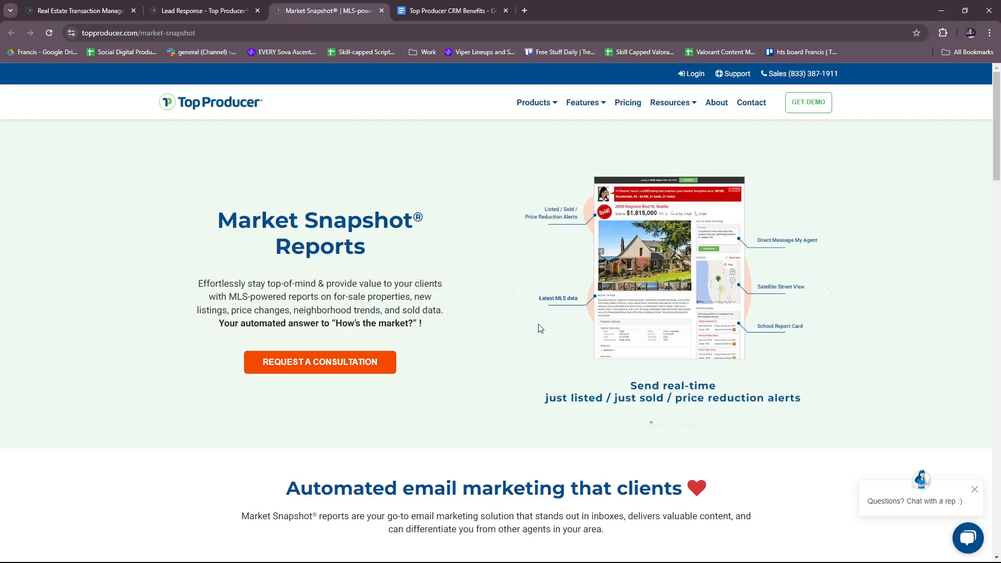
pyautogui.scroll(-3)
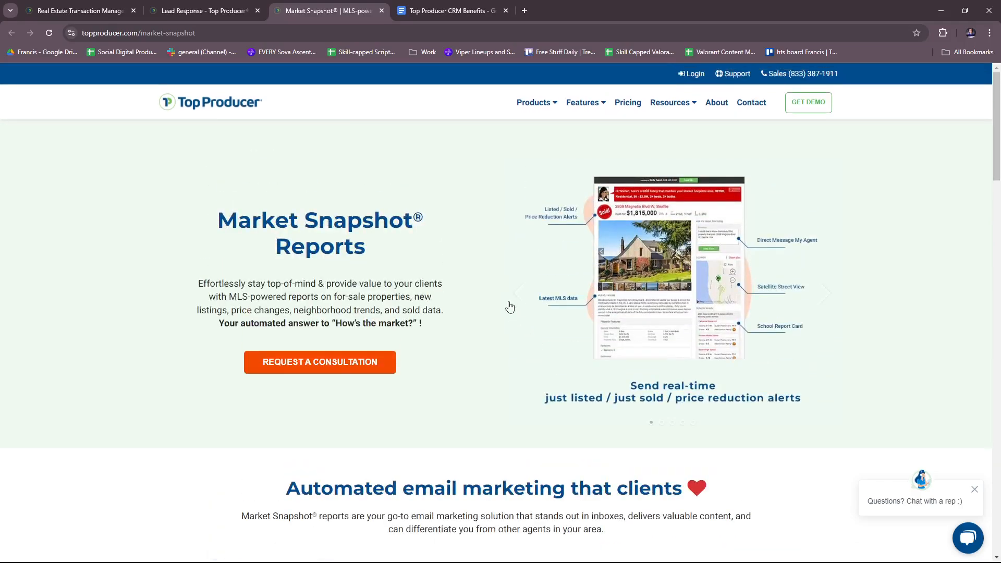
# Show the Features menu listing Automations, Insights and Integrations over the Market Snapshot page.
pyautogui.click(582, 102)
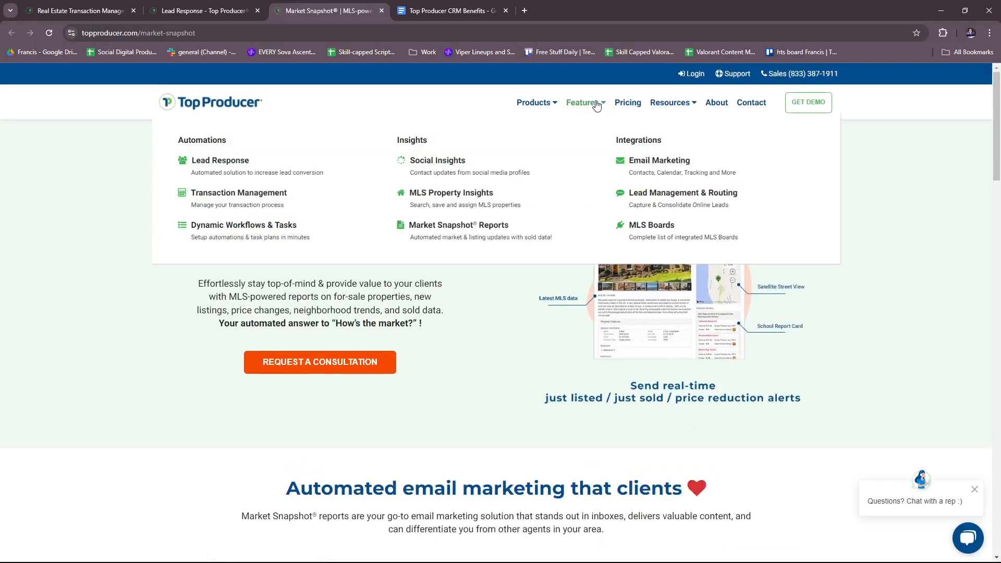
pyautogui.moveTo(239, 191)
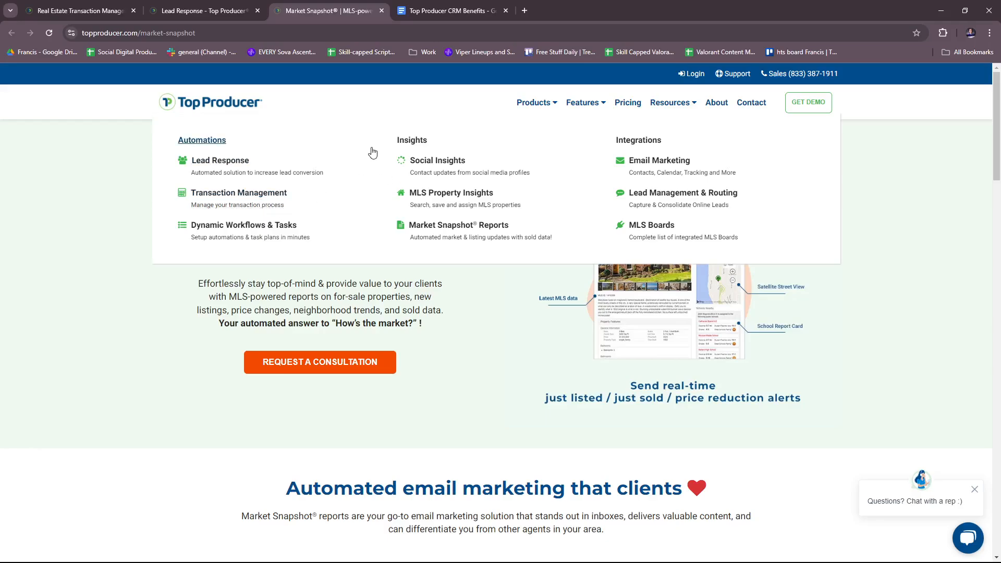
pyautogui.moveTo(436, 160)
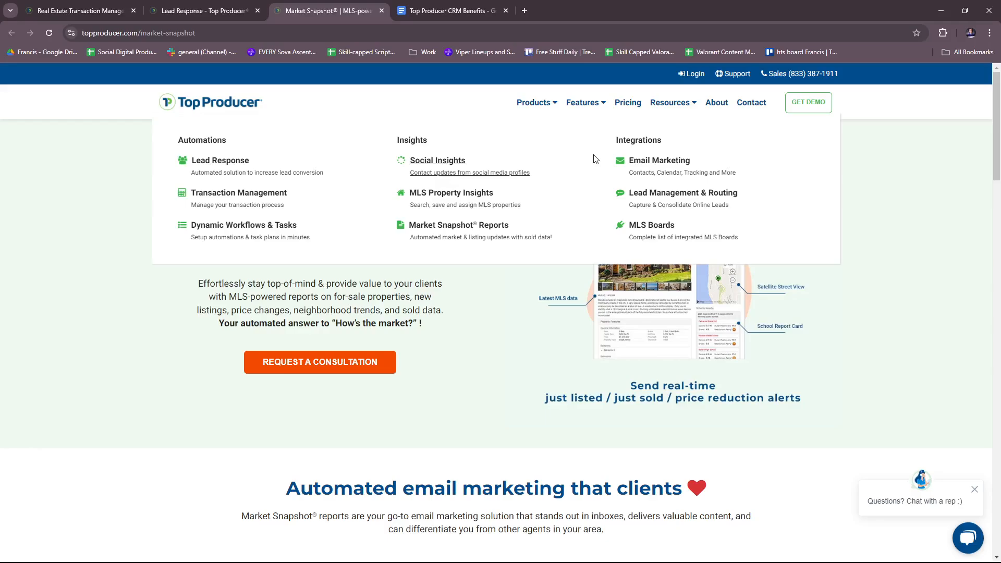
pyautogui.moveTo(561, 160)
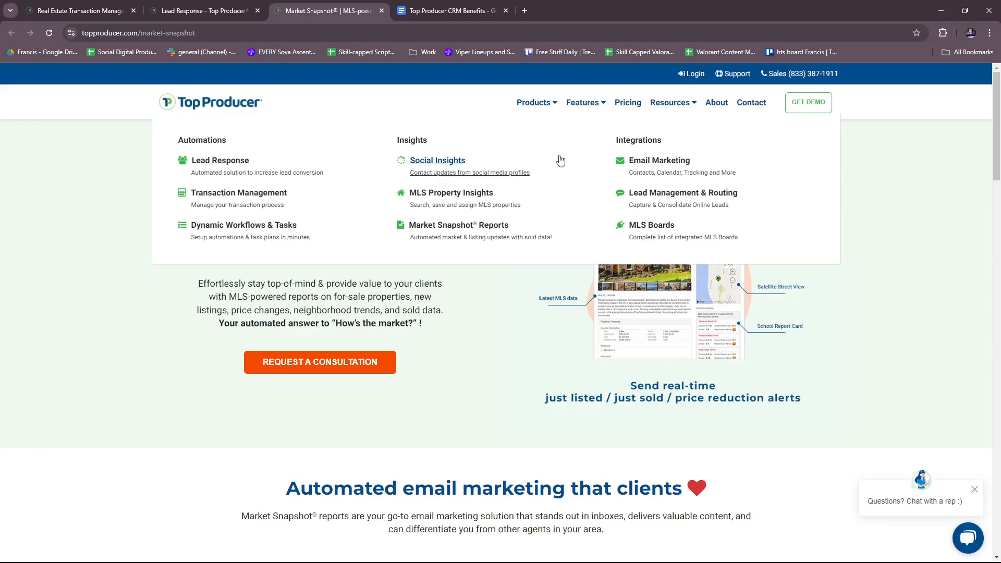
pyautogui.moveTo(588, 169)
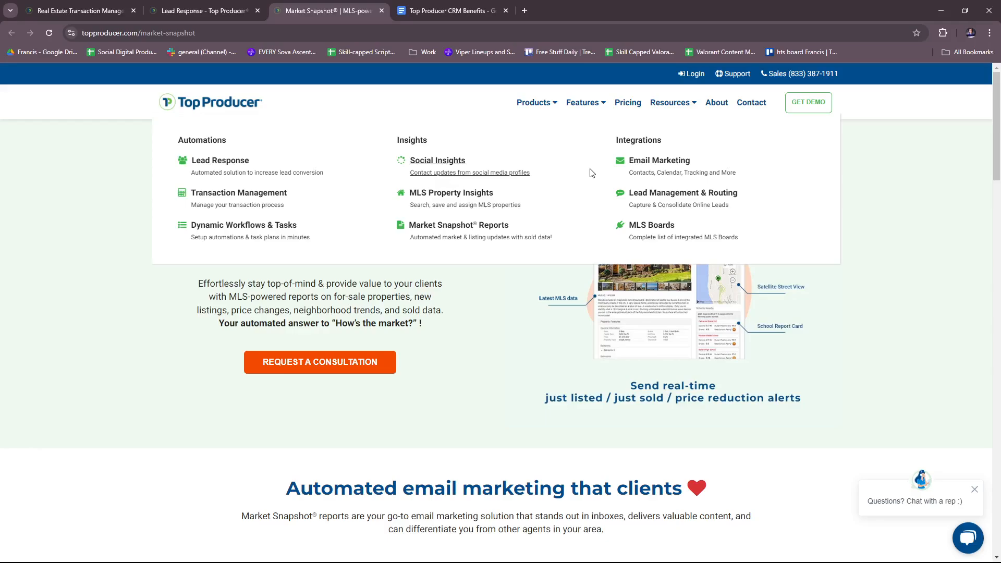
pyautogui.moveTo(544, 199)
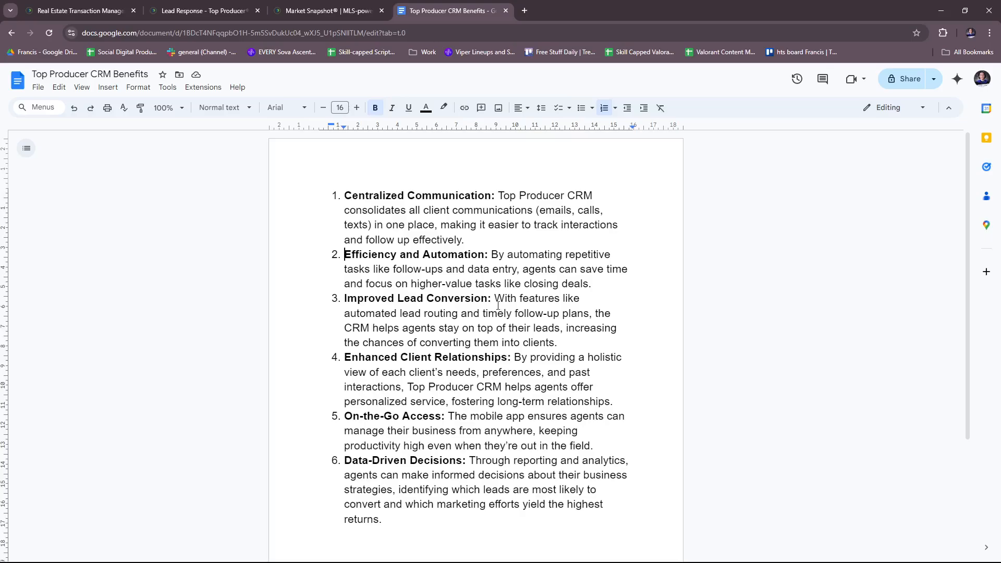
pyautogui.moveTo(516, 303)
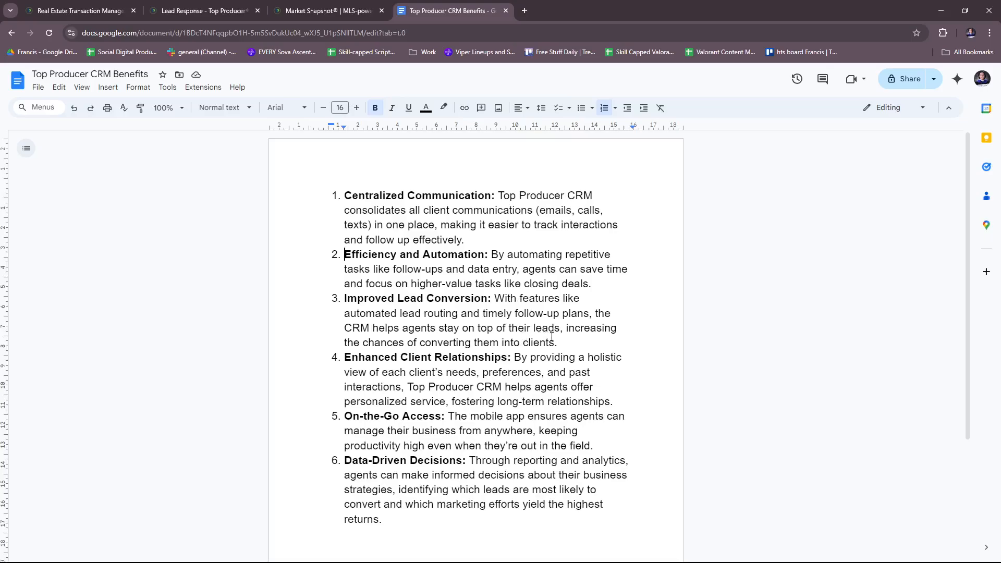
pyautogui.scroll(-3)
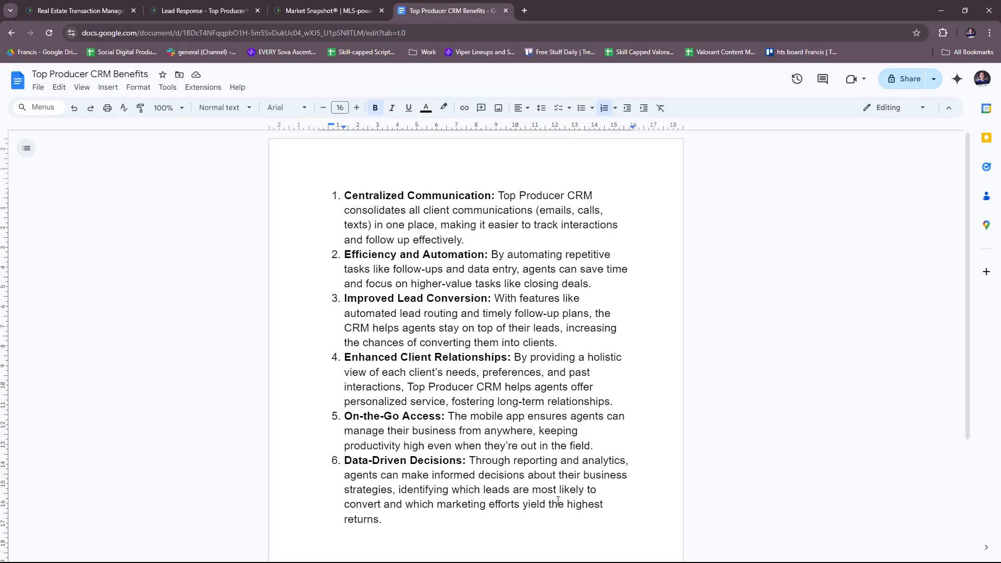
pyautogui.moveTo(584, 520)
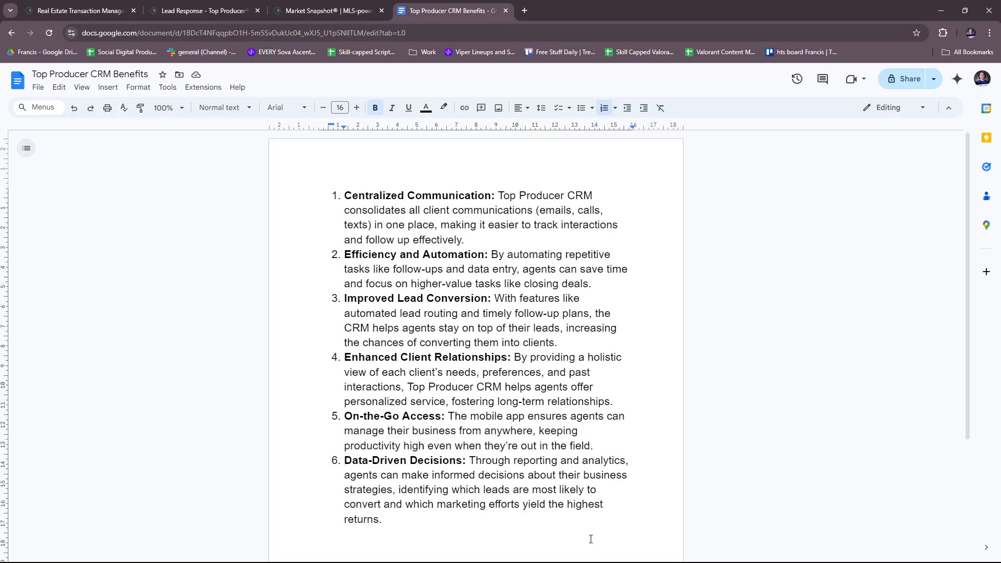
pyautogui.moveTo(571, 559)
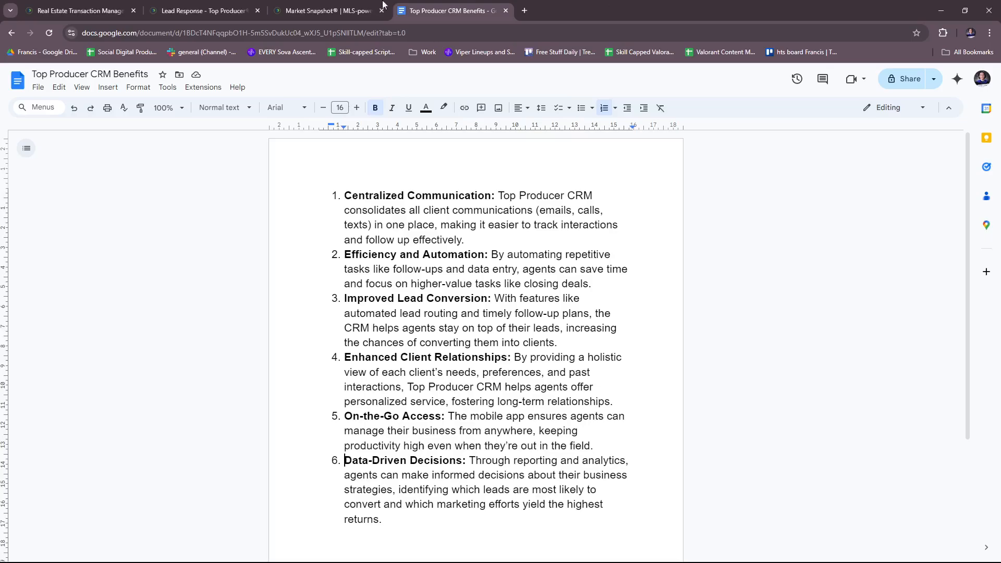
# Switch to the first tab, return home via the logo and reach the Real Estate CRM product page.
pyautogui.click(76, 10)
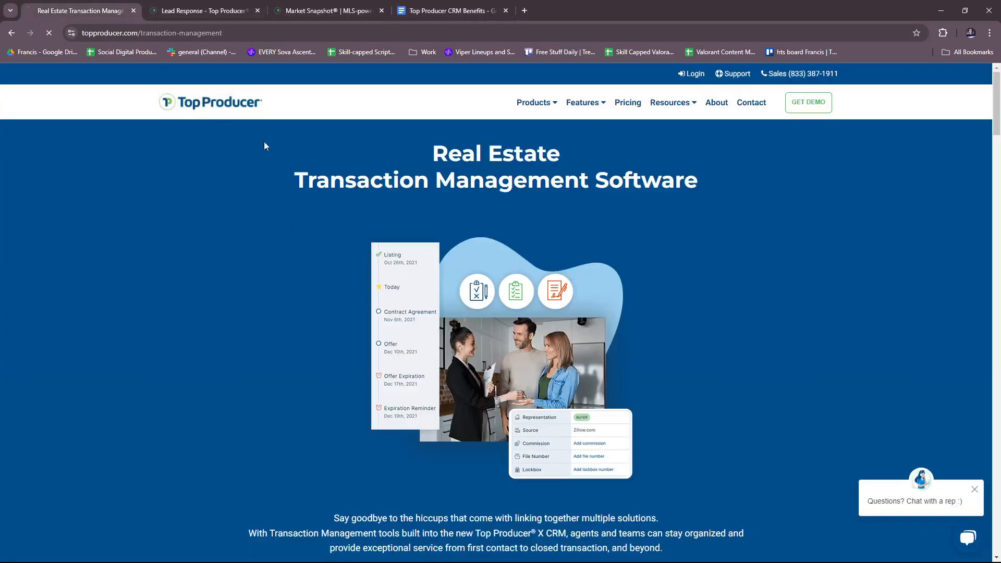
pyautogui.click(210, 101)
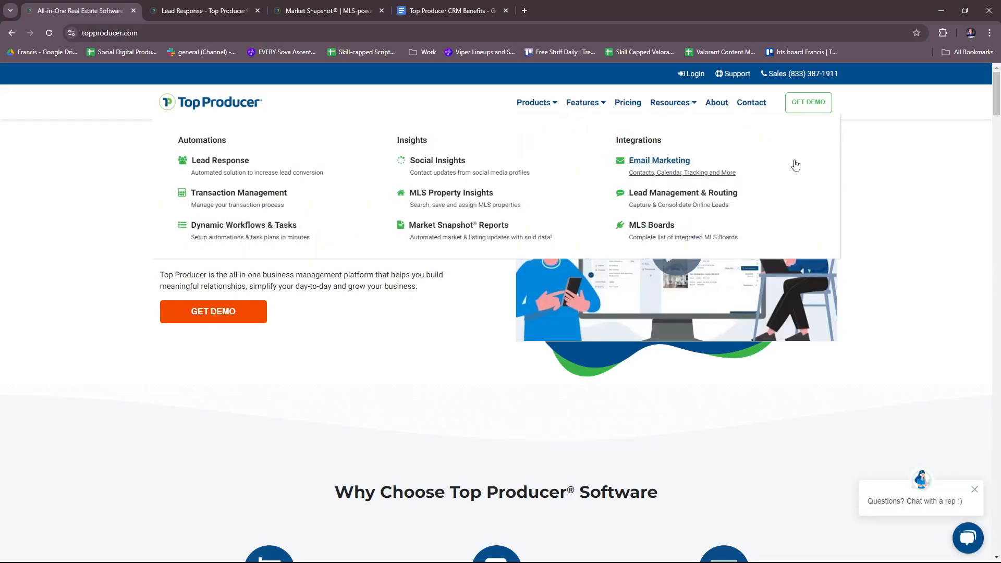
pyautogui.scroll(-3)
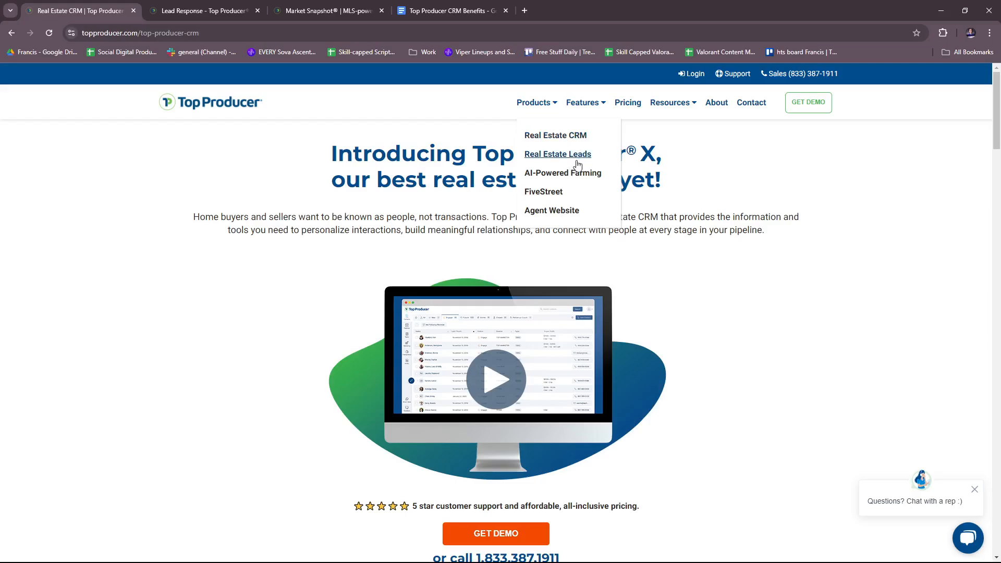
pyautogui.moveTo(573, 185)
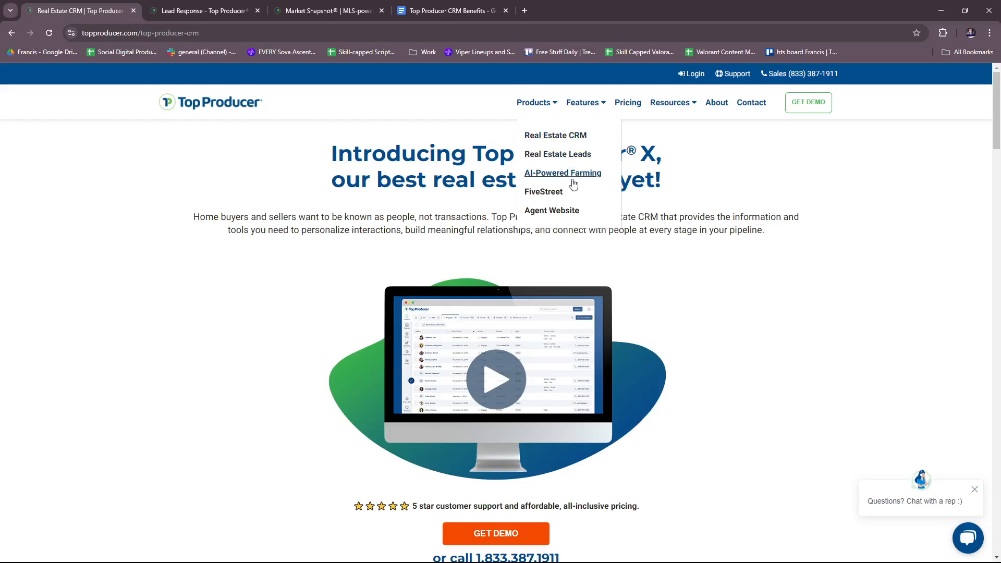
pyautogui.moveTo(550, 209)
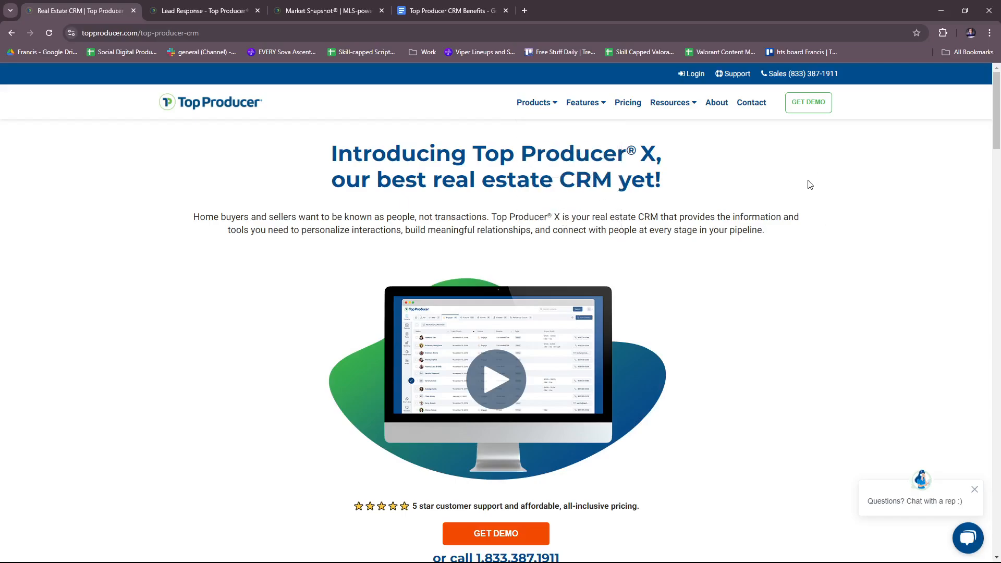
# Return via the logo to the Complete Real Estate Software Solutions home page and scroll down it.
pyautogui.click(209, 101)
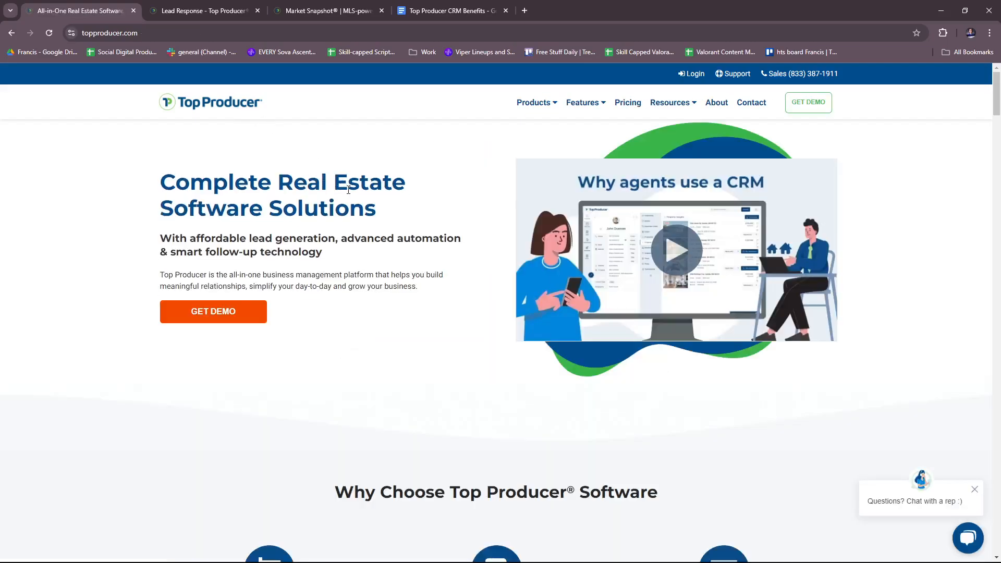
pyautogui.moveTo(380, 205)
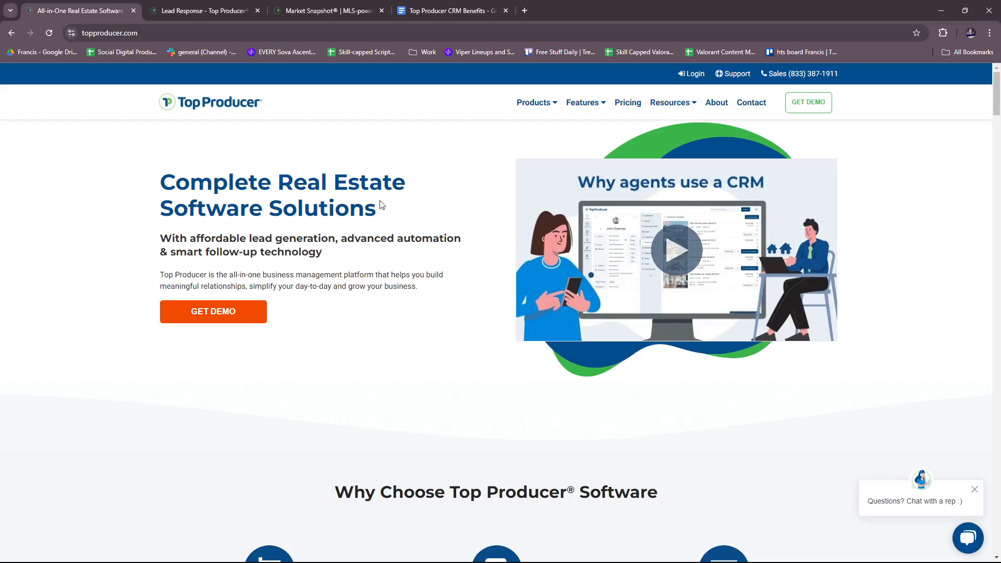
pyautogui.moveTo(403, 311)
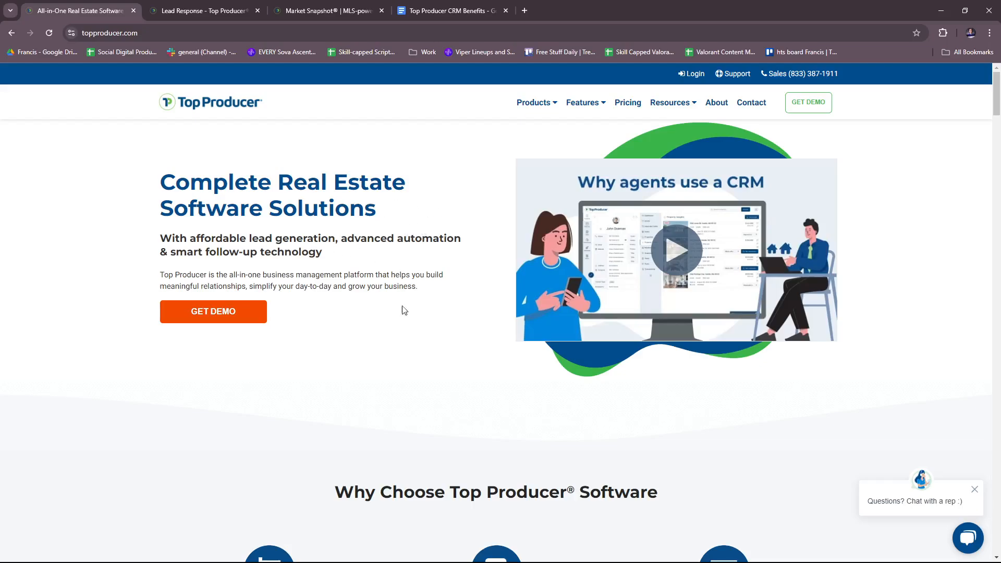
pyautogui.scroll(-3)
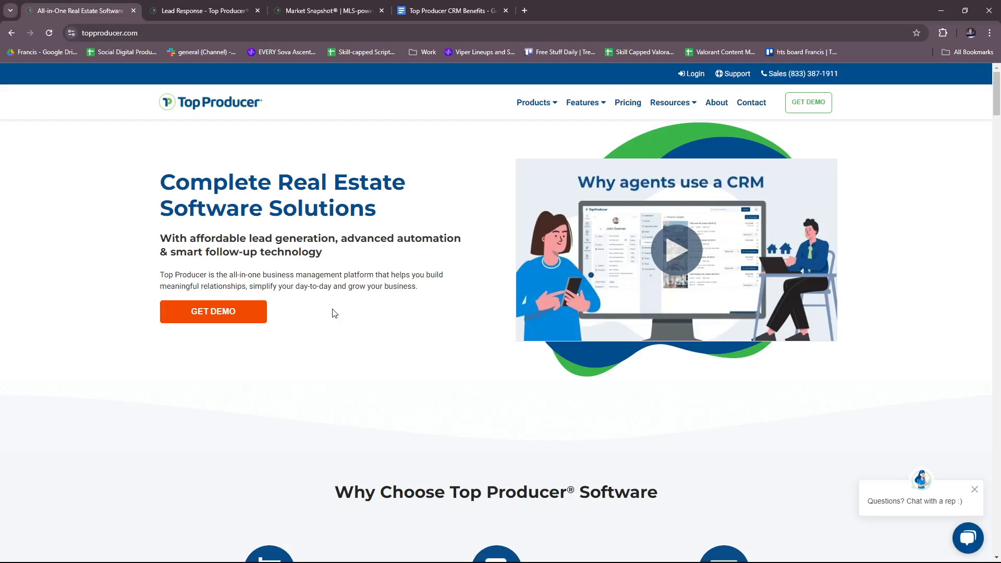
pyautogui.moveTo(390, 300)
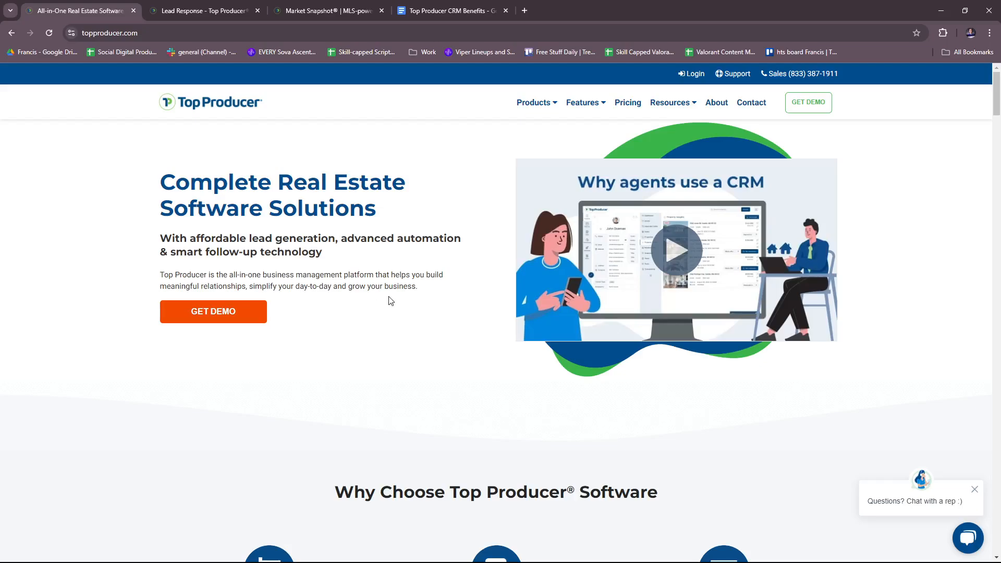
pyautogui.moveTo(440, 365)
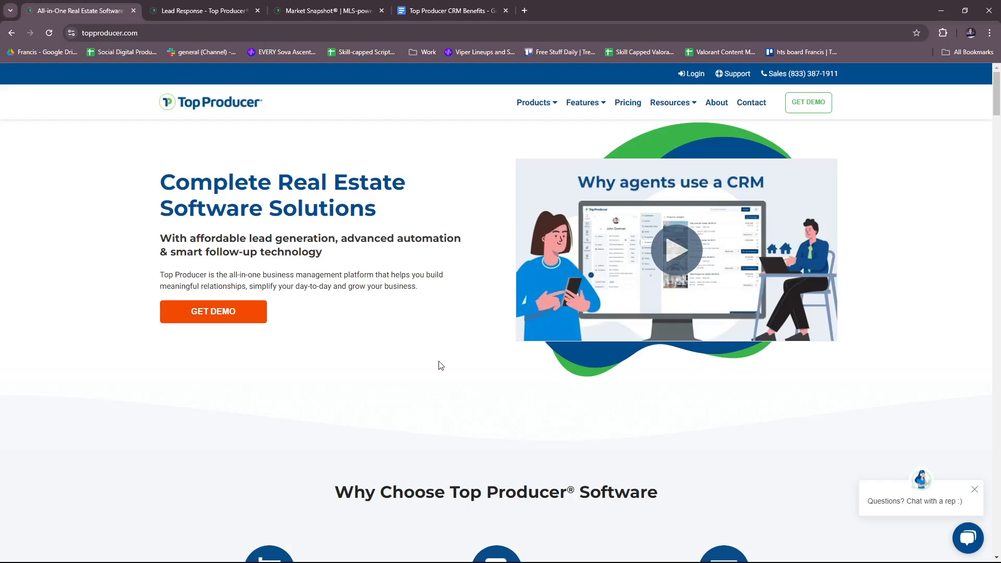